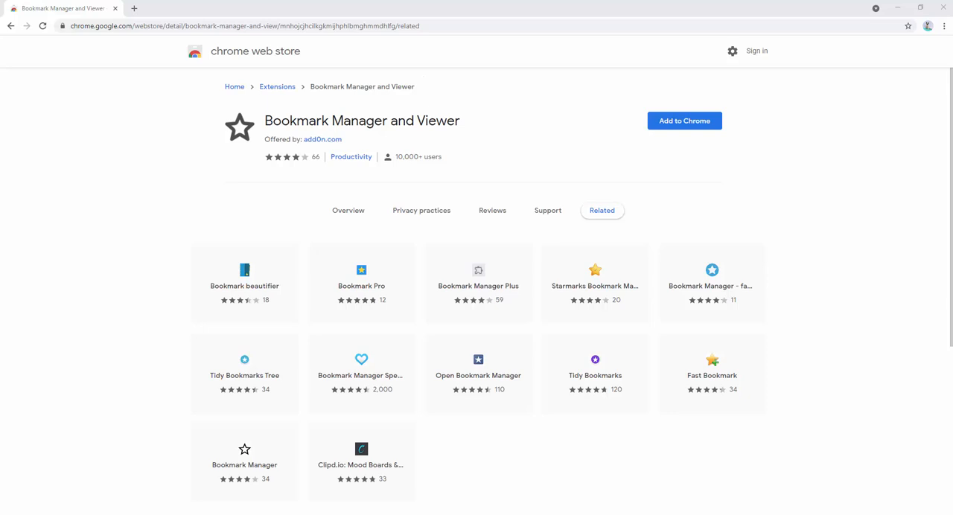
{"action": "mouse_move", "coordinate": [697, 133]}
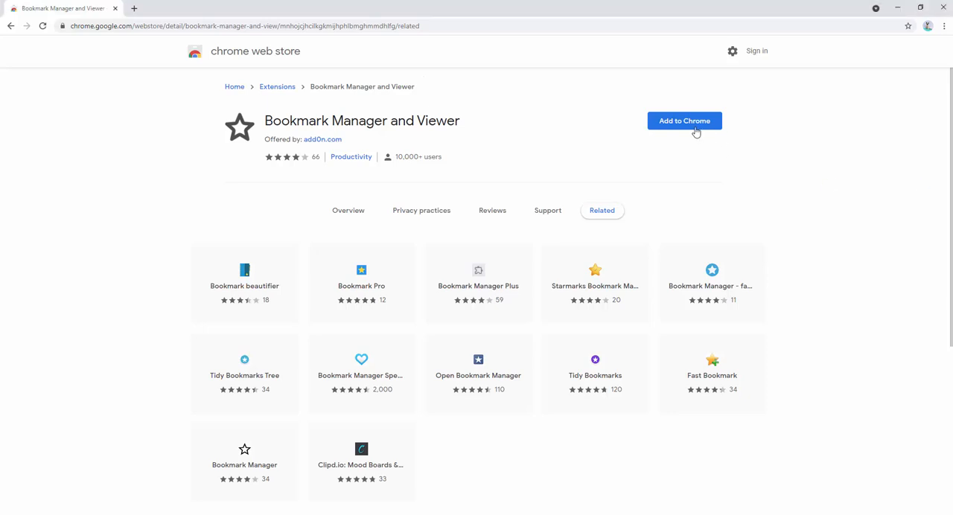
Step: Install the Bookmark Manager and Viewer extension from the Chrome Web Store
{"action": "left_click", "coordinate": [685, 120]}
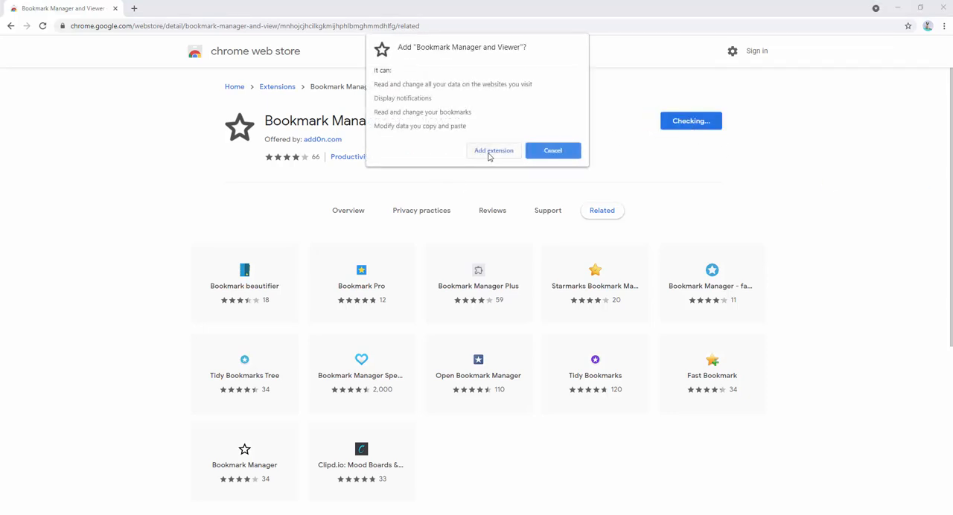
{"action": "left_click", "coordinate": [493, 150]}
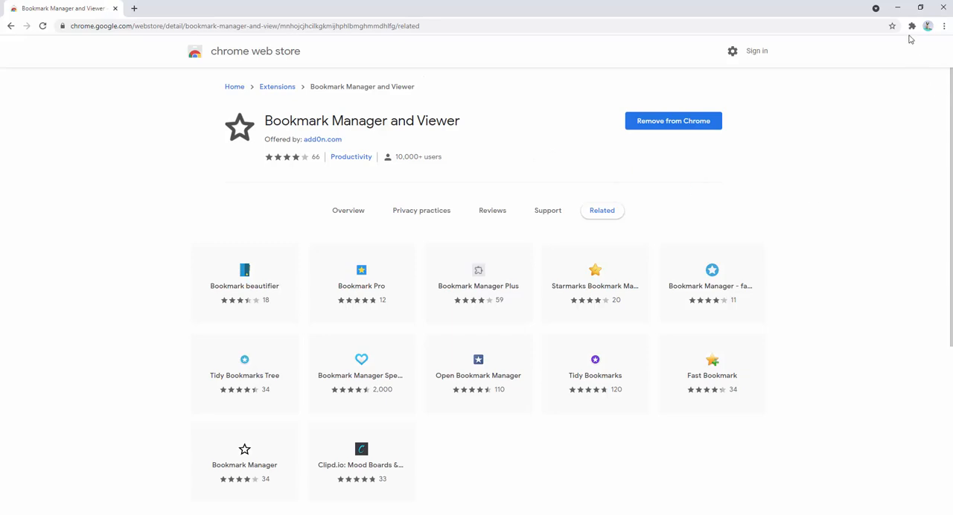
{"action": "left_click", "coordinate": [912, 27]}
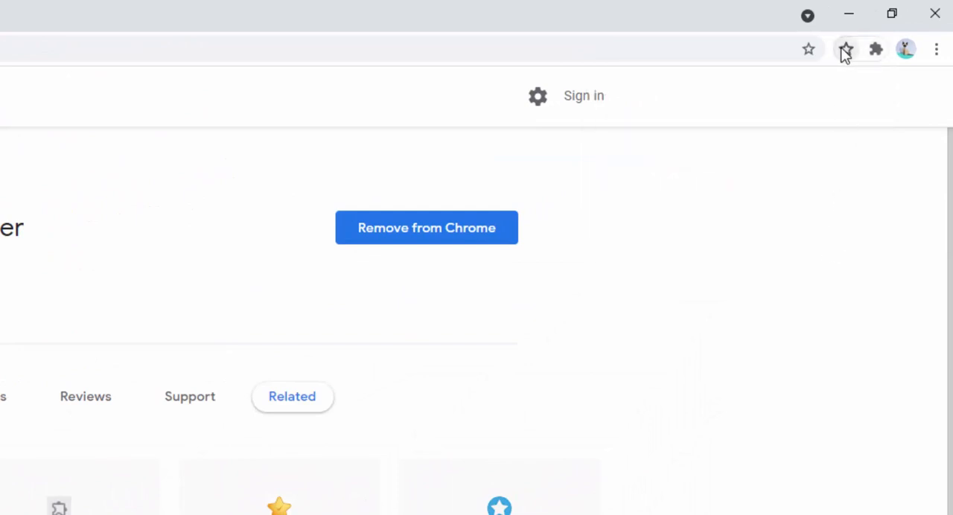
{"action": "mouse_move", "coordinate": [846, 49]}
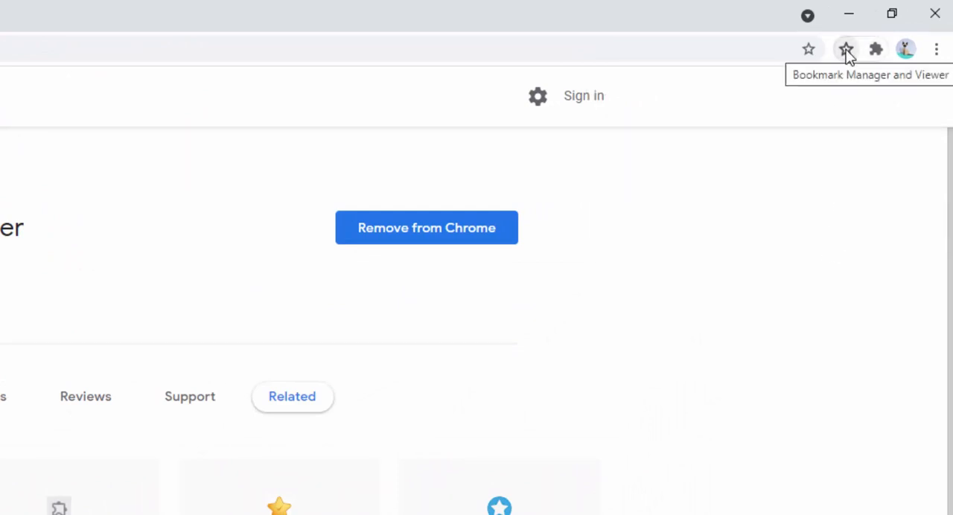
{"action": "left_click", "coordinate": [846, 49]}
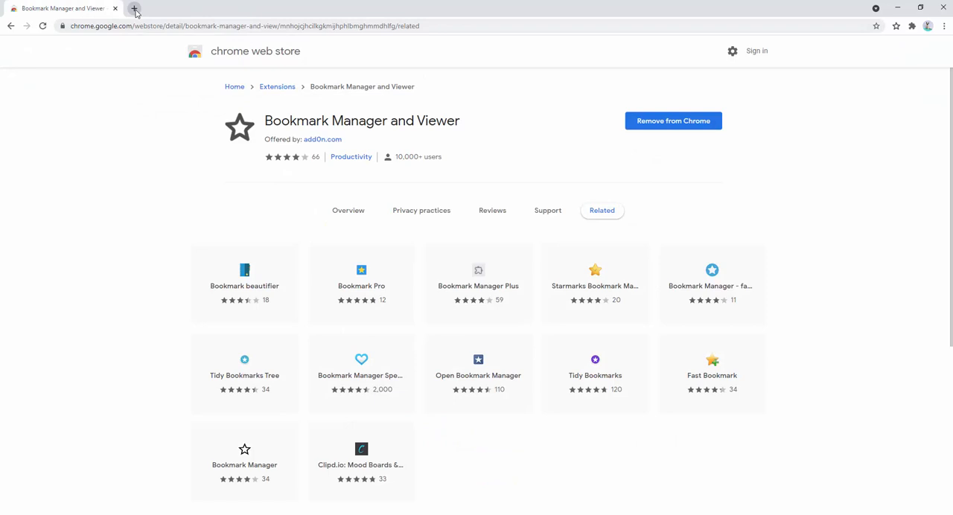
Step: Visit msn.com in a new tab and bookmark the MSN UK page into Other bookmarks
{"action": "left_click", "coordinate": [134, 9]}
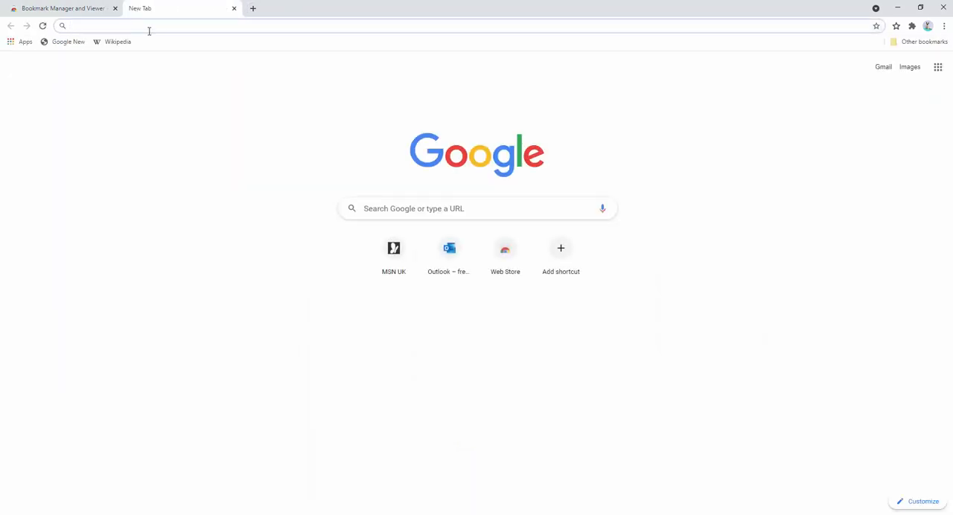
{"action": "left_click", "coordinate": [393, 247]}
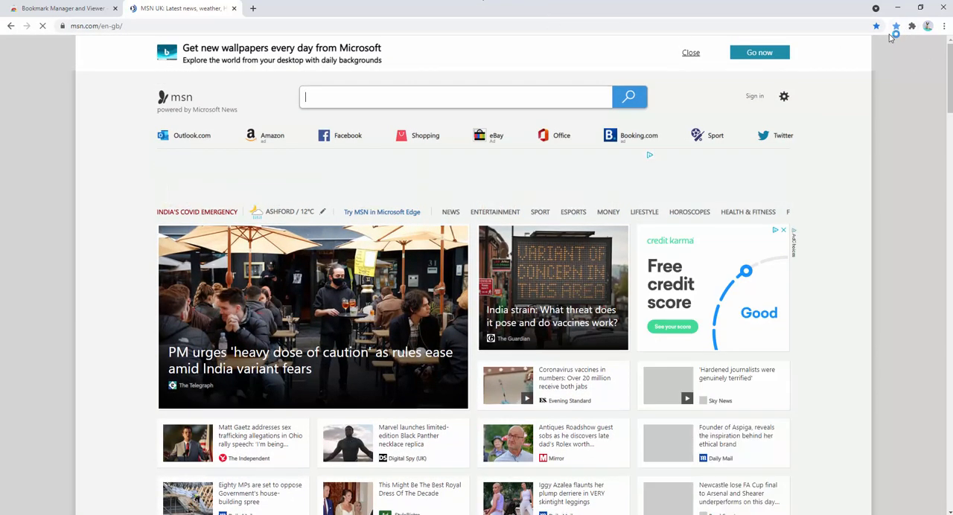
{"action": "left_click", "coordinate": [897, 27]}
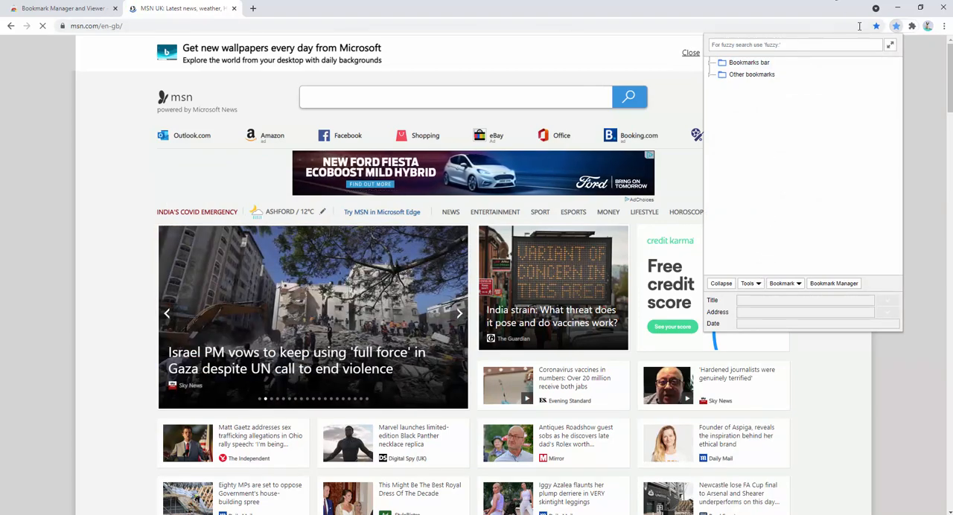
{"action": "left_click", "coordinate": [784, 283]}
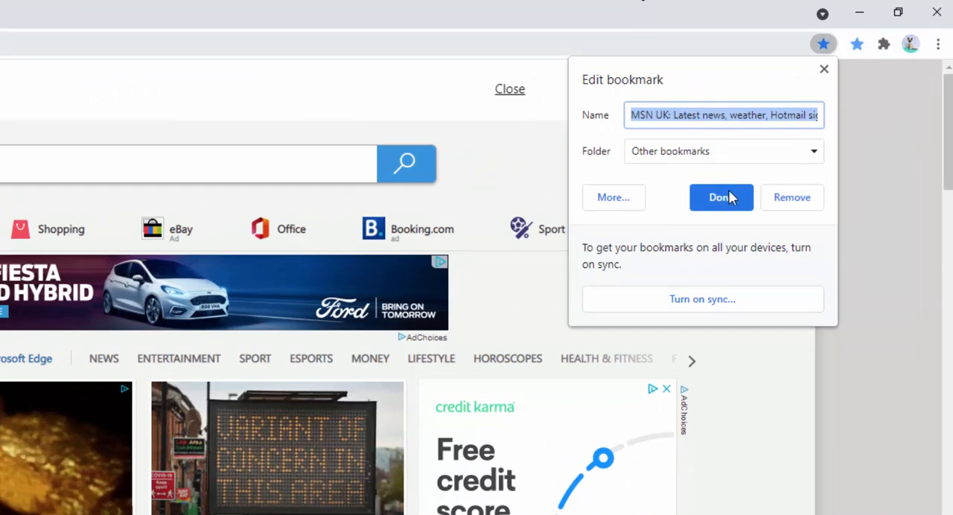
{"action": "left_click", "coordinate": [721, 196]}
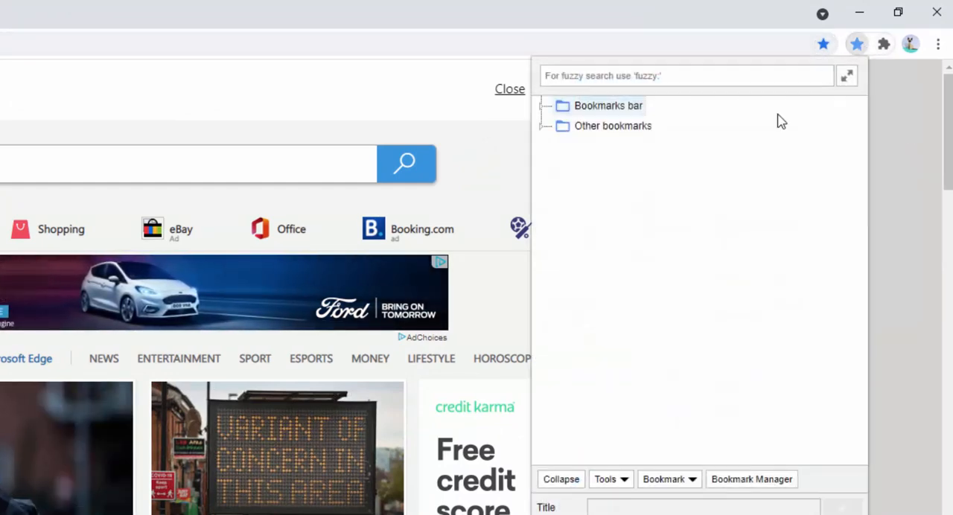
Step: Expand the Bookmarks bar and Other bookmarks folders to list Google New, Wikipedia and MSN UK
{"action": "left_click", "coordinate": [563, 125]}
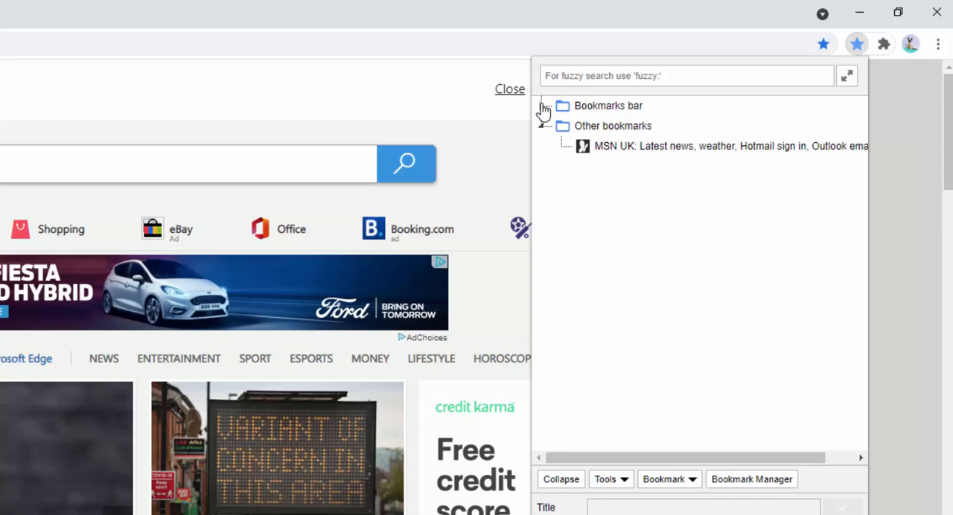
{"action": "left_click", "coordinate": [545, 106]}
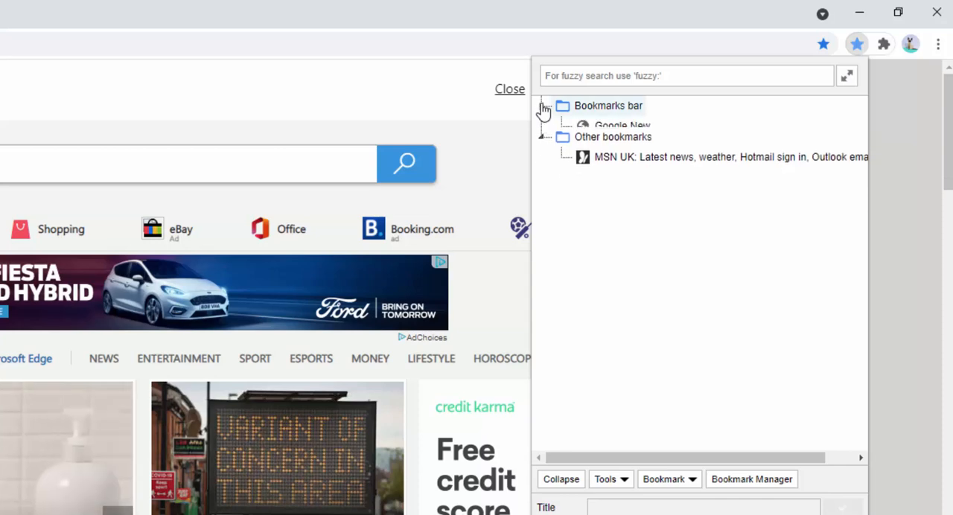
{"action": "left_click", "coordinate": [546, 106]}
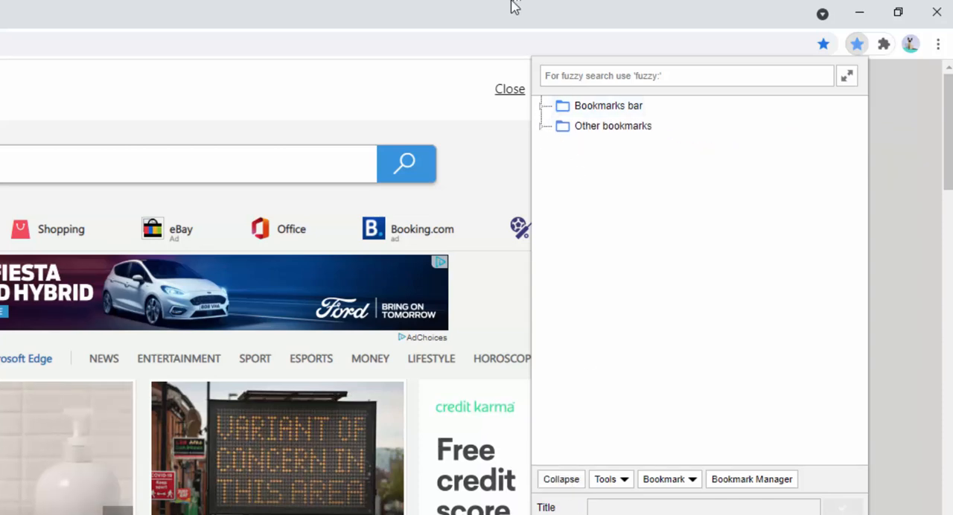
{"action": "left_click", "coordinate": [547, 105]}
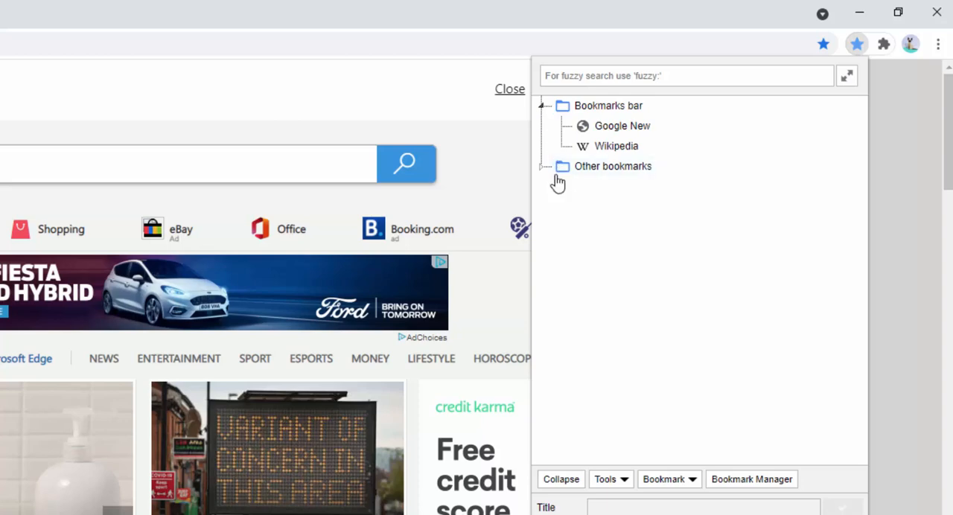
{"action": "left_click", "coordinate": [545, 167]}
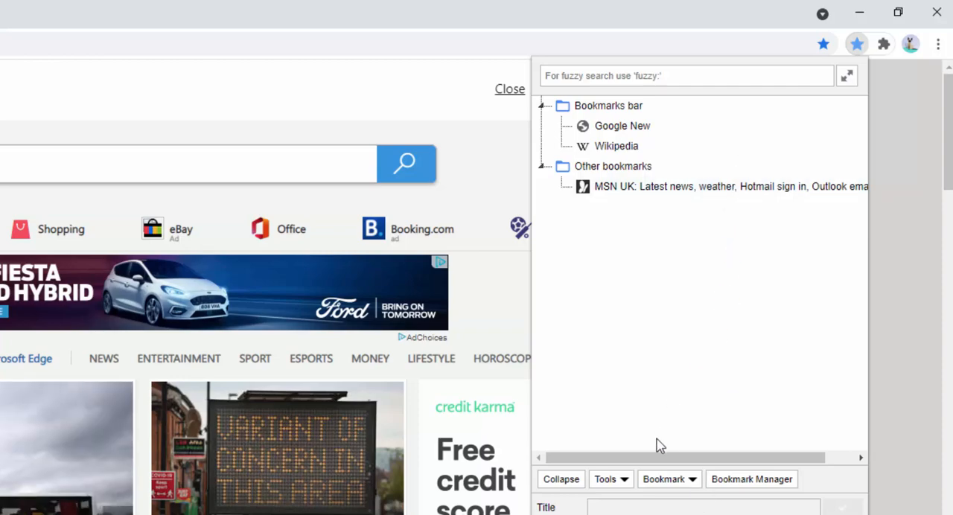
{"action": "mouse_move", "coordinate": [667, 462]}
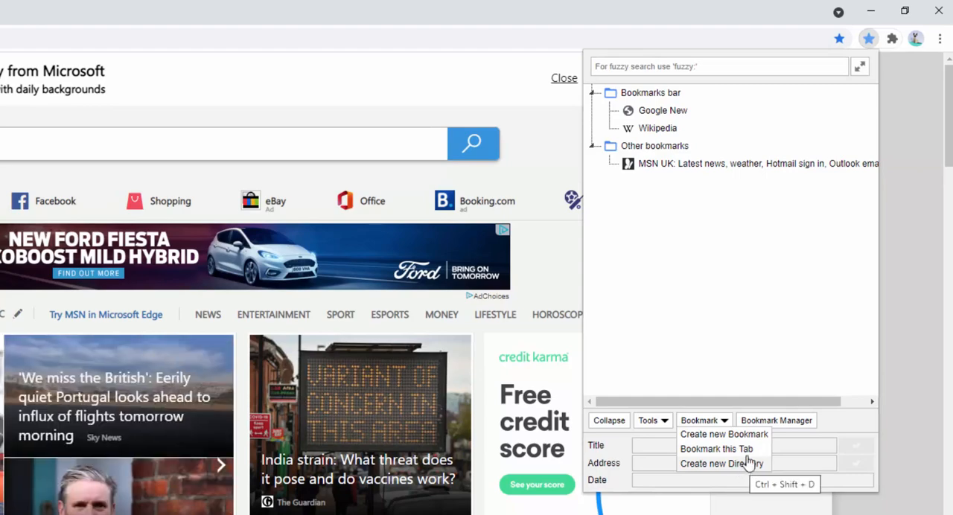
{"action": "mouse_move", "coordinate": [752, 447]}
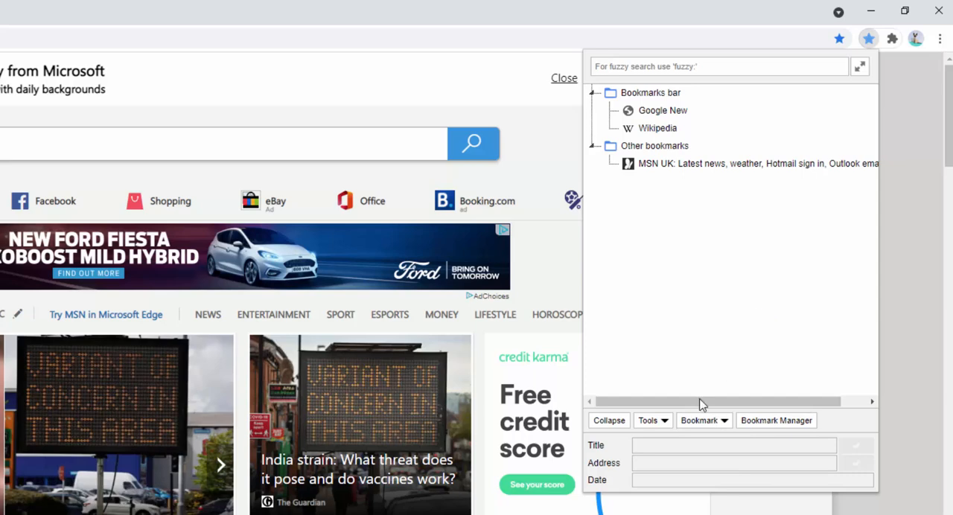
Step: Browse the panel's Bookmark and Tools dropdown menus
{"action": "left_click", "coordinate": [649, 420]}
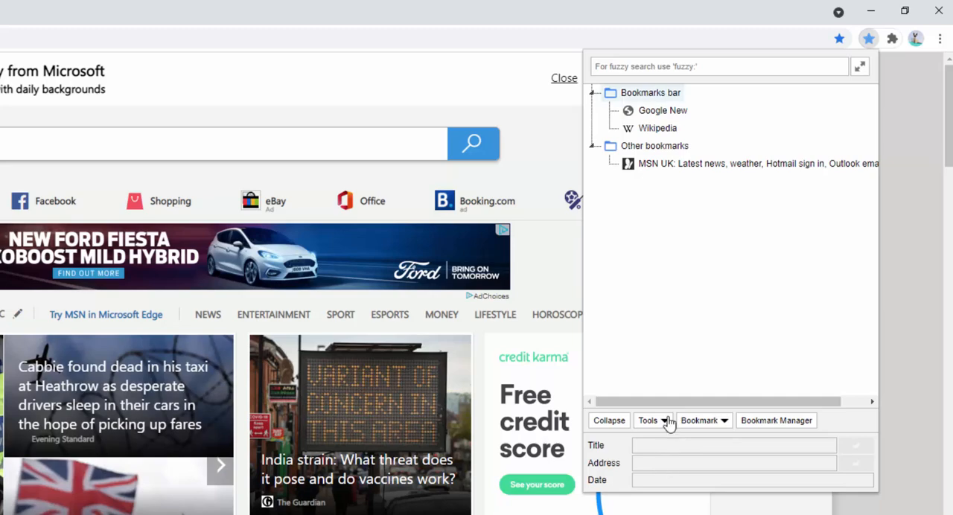
{"action": "left_click", "coordinate": [648, 420]}
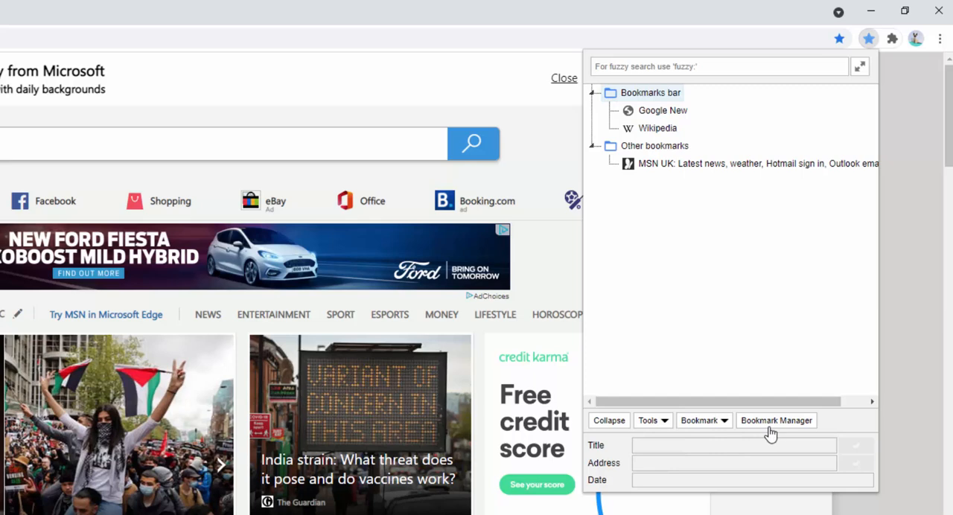
Step: On chrome://bookmarks, start editing the Google New bookmark from its row actions
{"action": "left_click", "coordinate": [776, 420]}
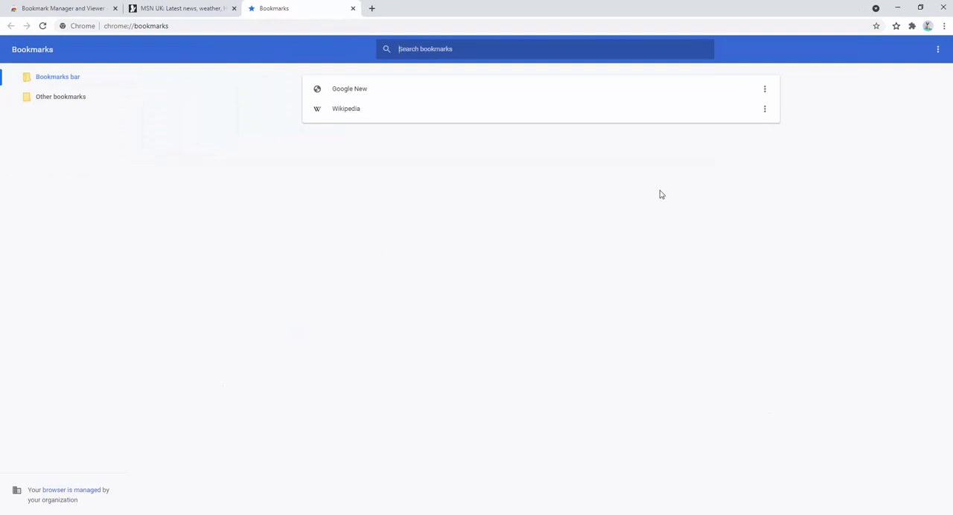
{"action": "mouse_move", "coordinate": [57, 77]}
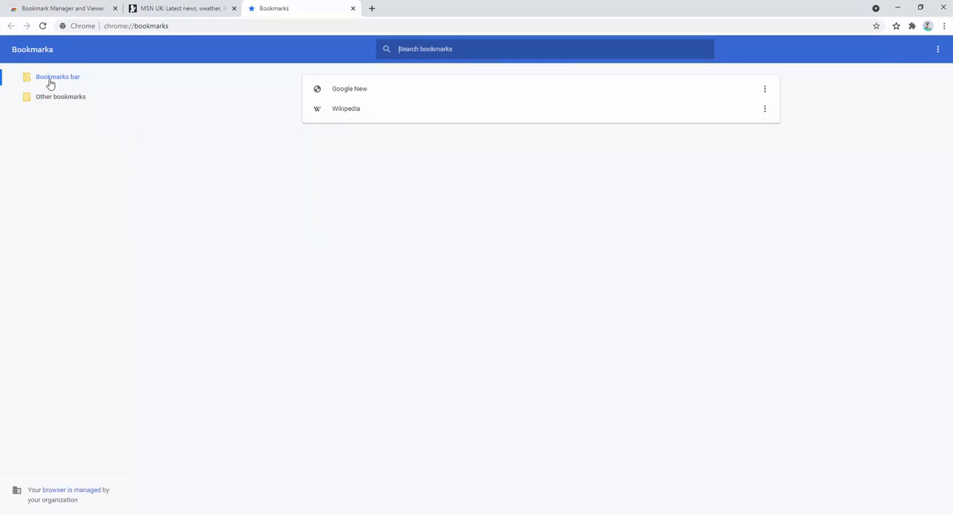
{"action": "mouse_move", "coordinate": [62, 108]}
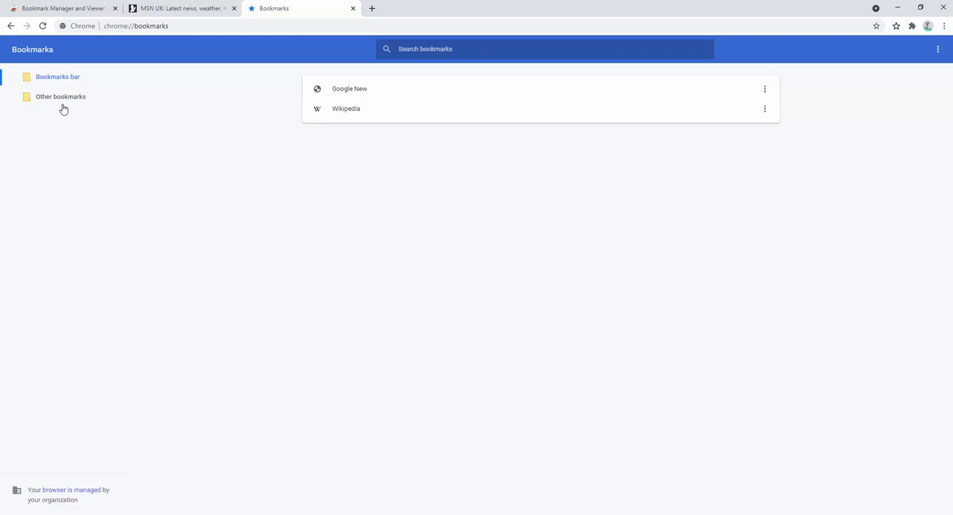
{"action": "mouse_move", "coordinate": [889, 85]}
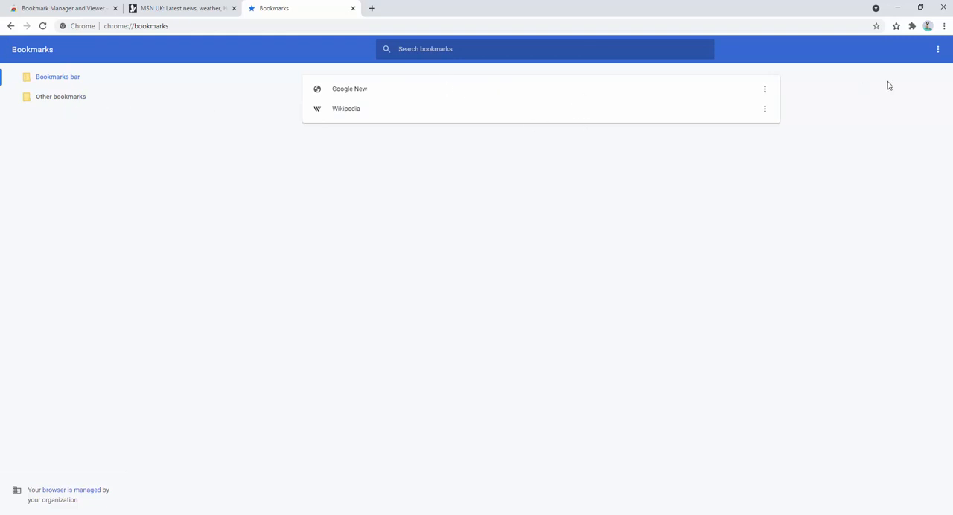
{"action": "mouse_move", "coordinate": [759, 99]}
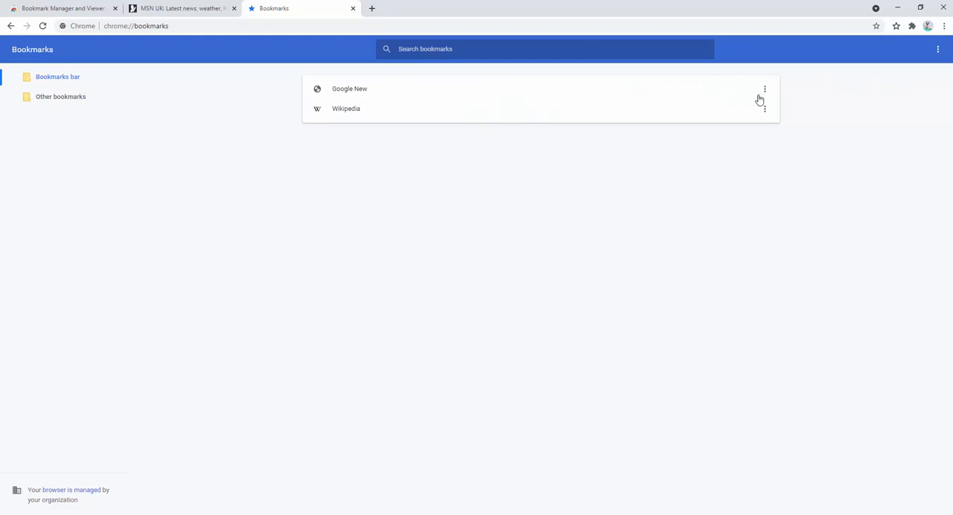
{"action": "left_click", "coordinate": [766, 89]}
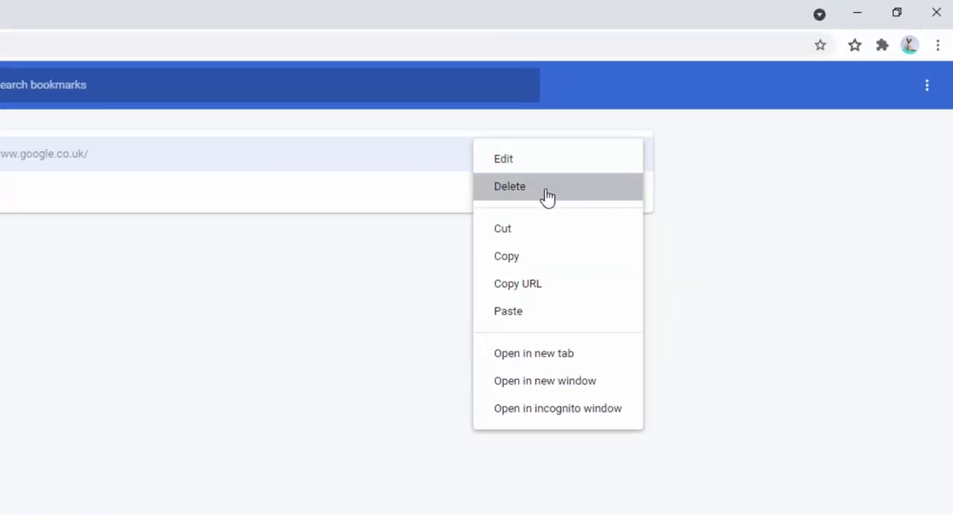
{"action": "mouse_move", "coordinate": [547, 360]}
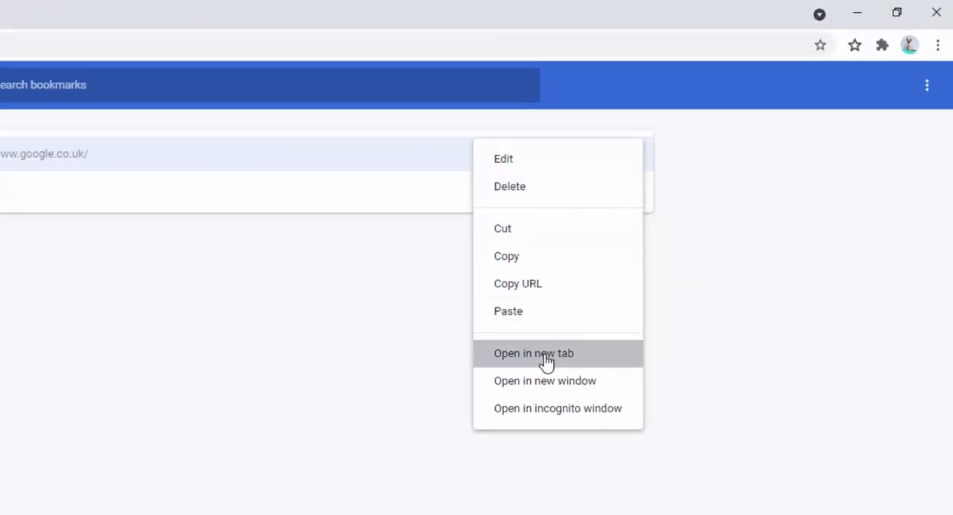
{"action": "left_click", "coordinate": [533, 353]}
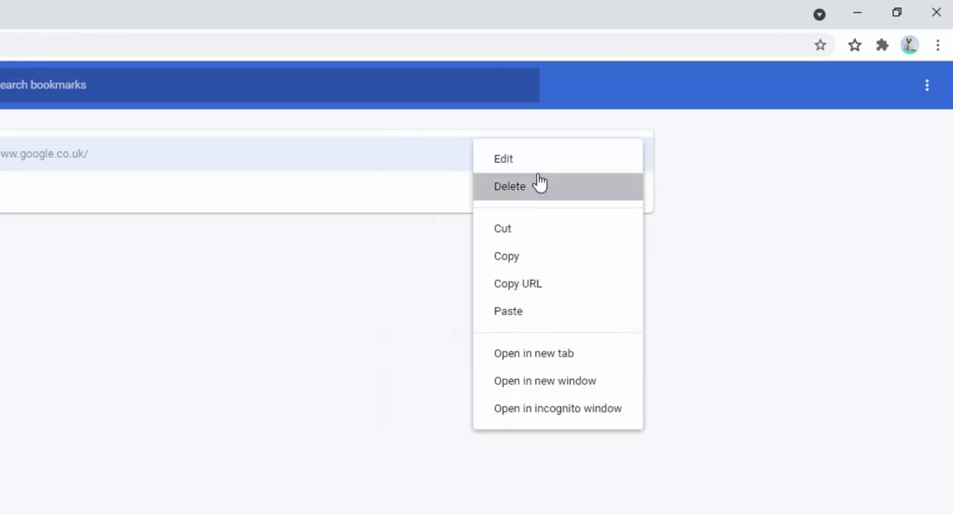
{"action": "left_click", "coordinate": [503, 159]}
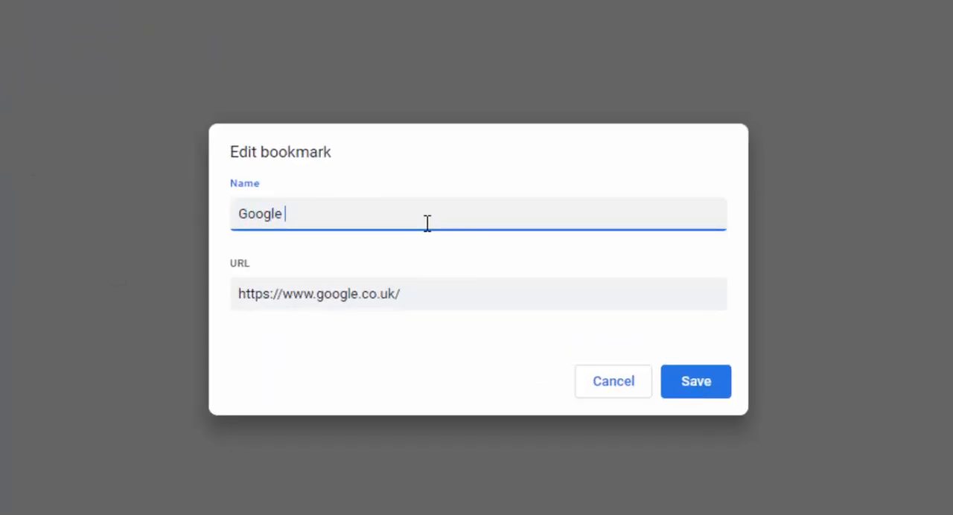
Step: Rename the bookmark to 'Google Search' and save it
{"action": "type", "text": "Search"}
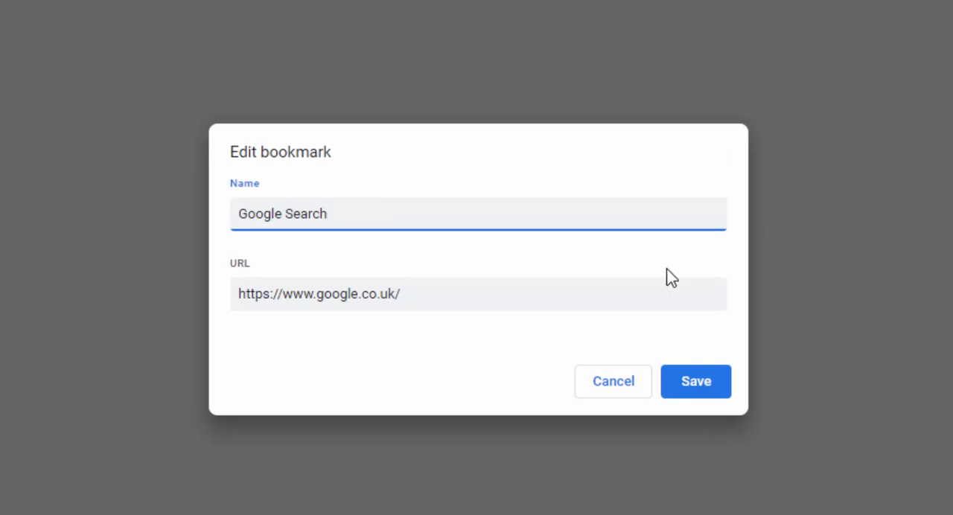
{"action": "left_click", "coordinate": [696, 382]}
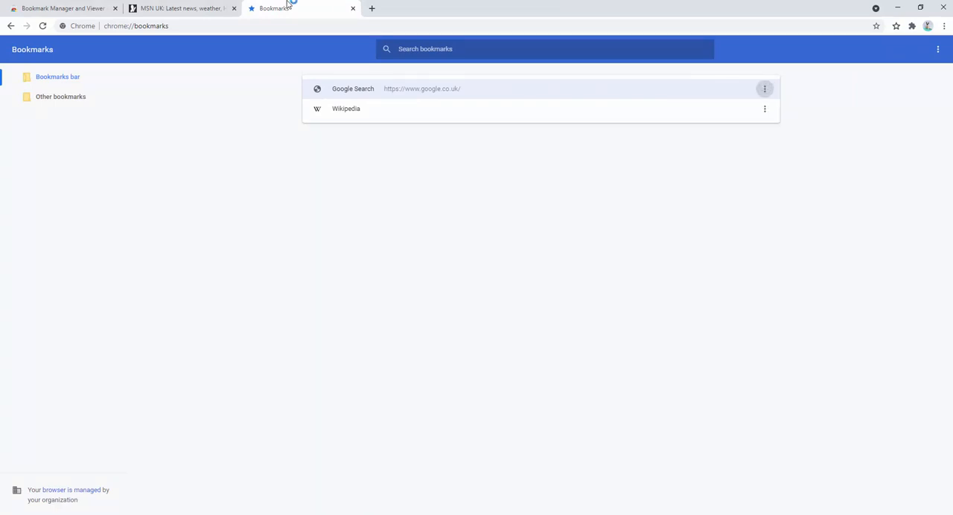
{"action": "left_click", "coordinate": [179, 9]}
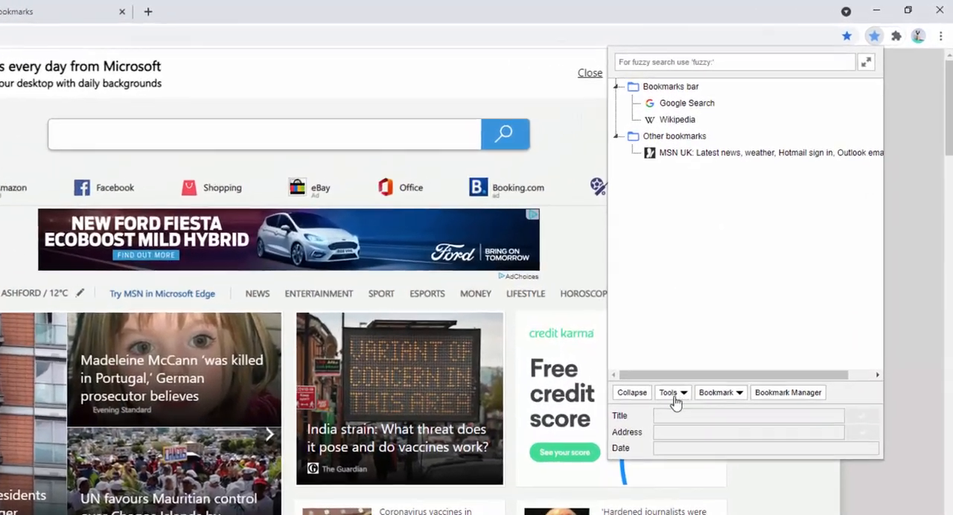
Step: In the extension panel, change the Google Search bookmark's title to 'Google'
{"action": "left_click", "coordinate": [685, 103]}
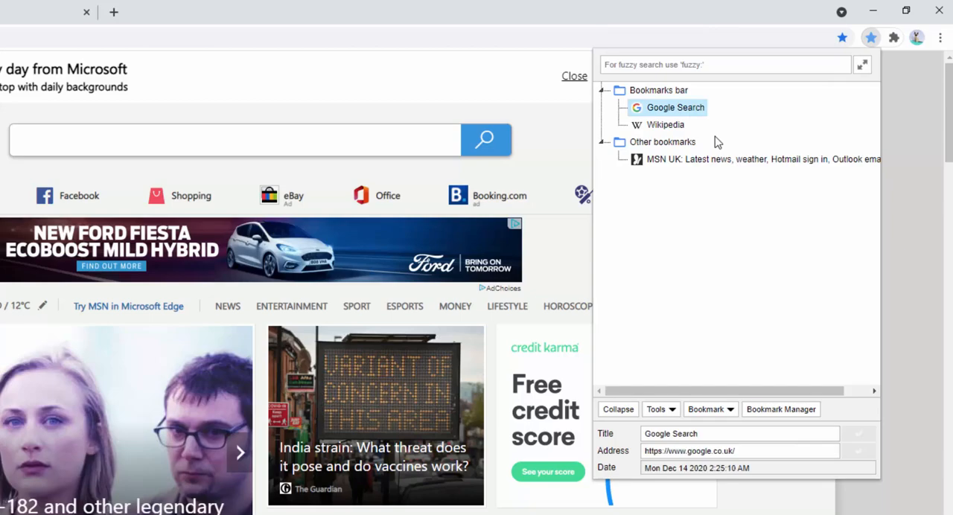
{"action": "mouse_move", "coordinate": [658, 83]}
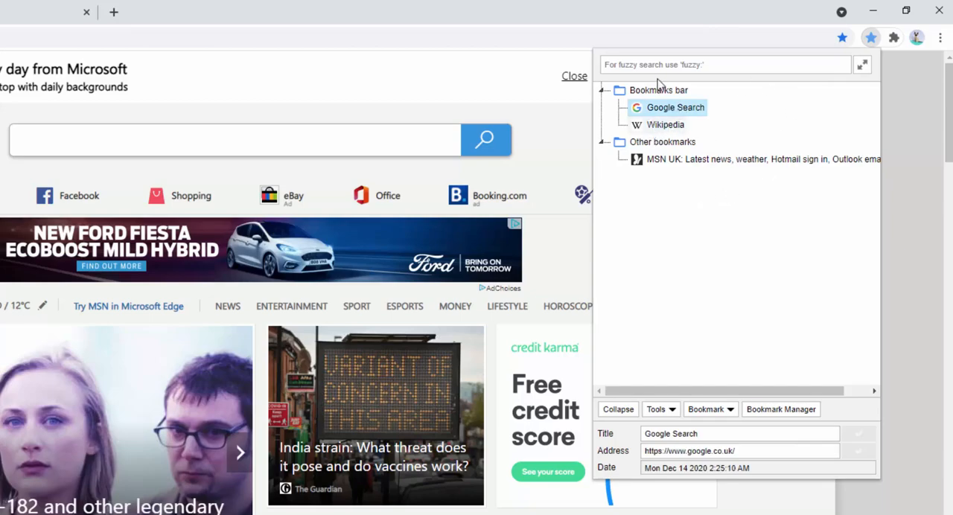
{"action": "left_click", "coordinate": [664, 125]}
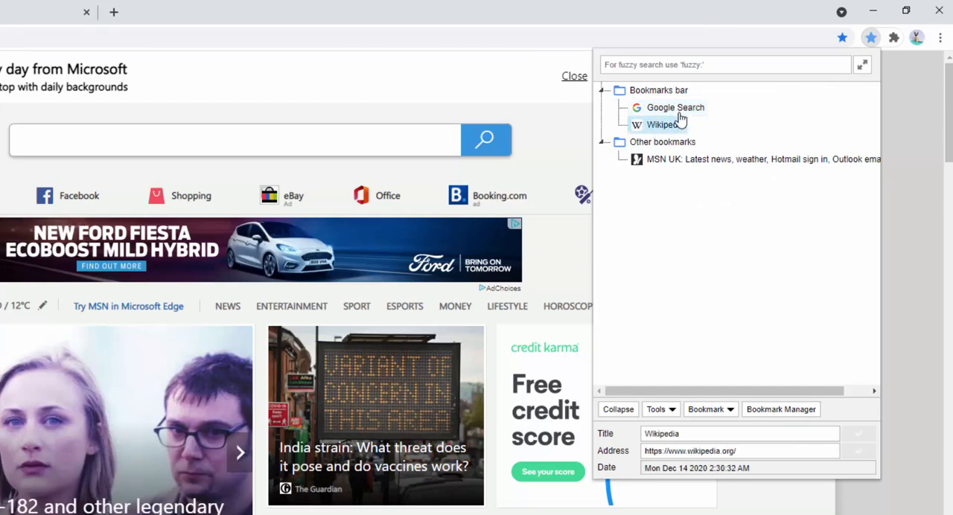
{"action": "left_click", "coordinate": [676, 108]}
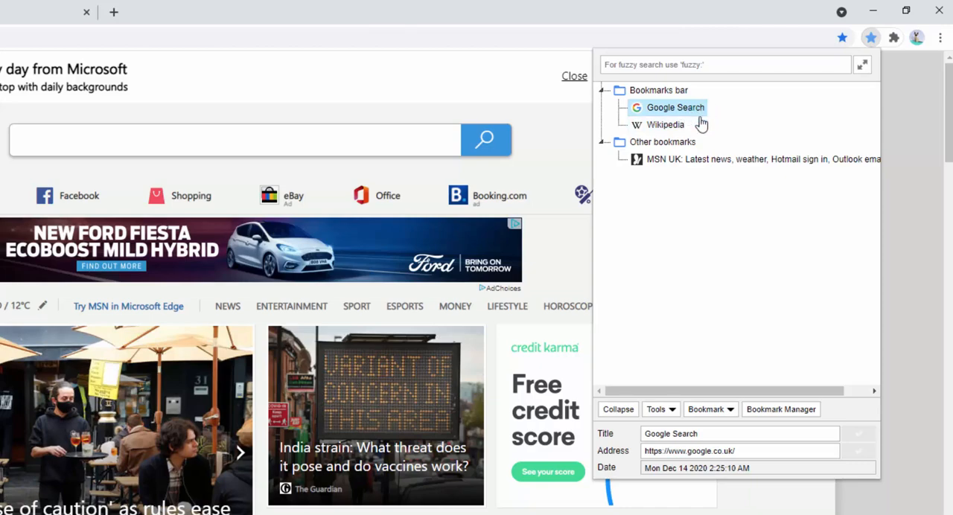
{"action": "left_click", "coordinate": [657, 408]}
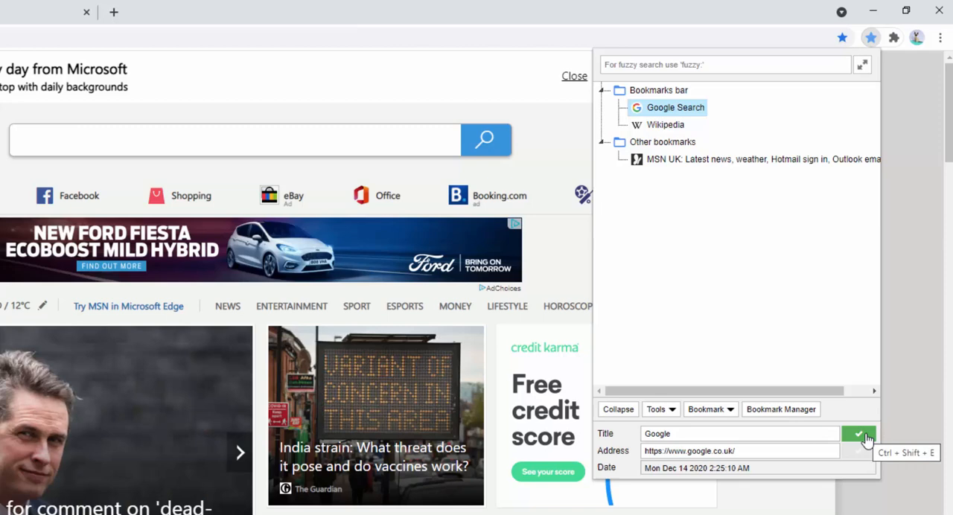
{"action": "left_click", "coordinate": [858, 435]}
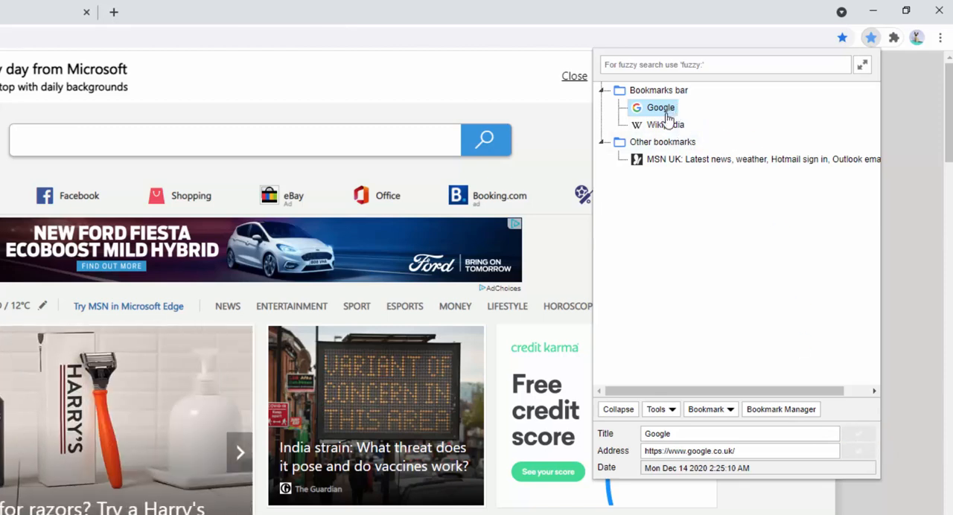
Step: Select Wikipedia and refresh its title with Tools > Update bookmark's title
{"action": "left_click", "coordinate": [665, 126]}
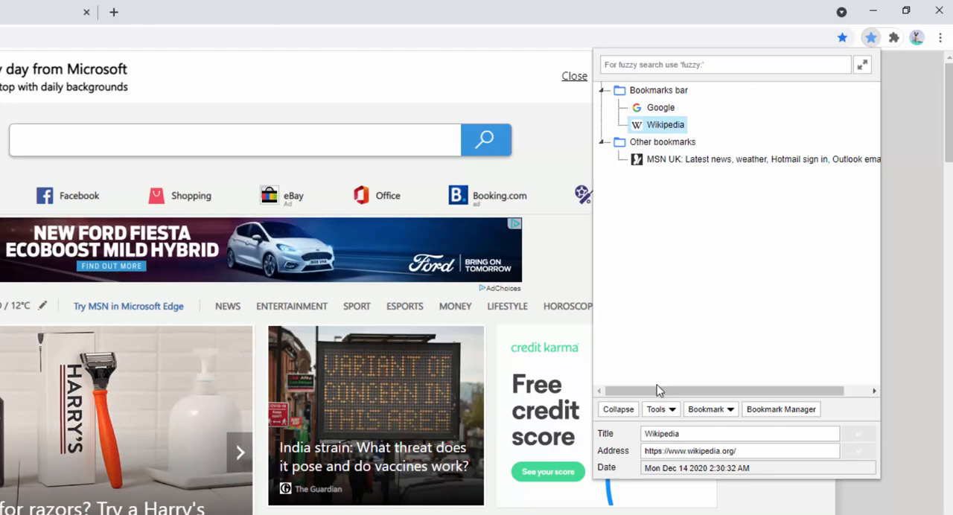
{"action": "left_click", "coordinate": [658, 408]}
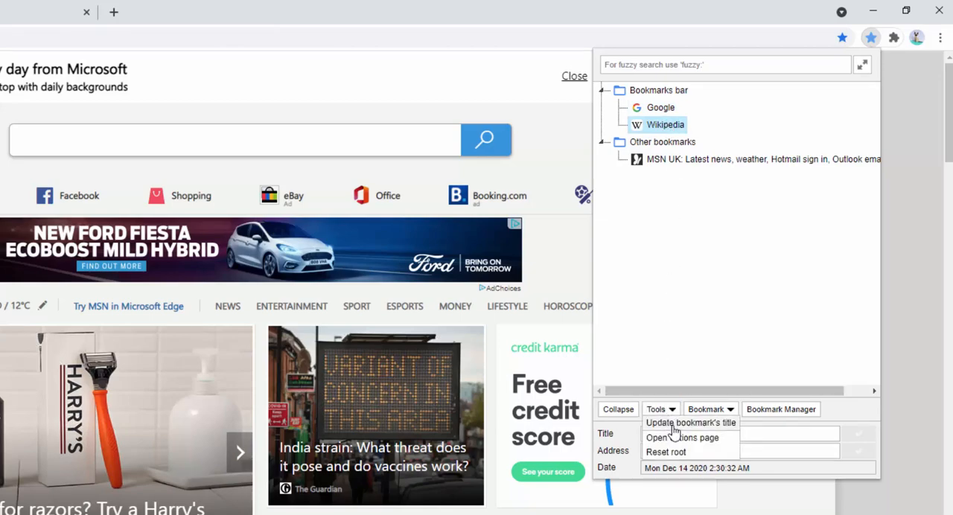
{"action": "left_click", "coordinate": [691, 423]}
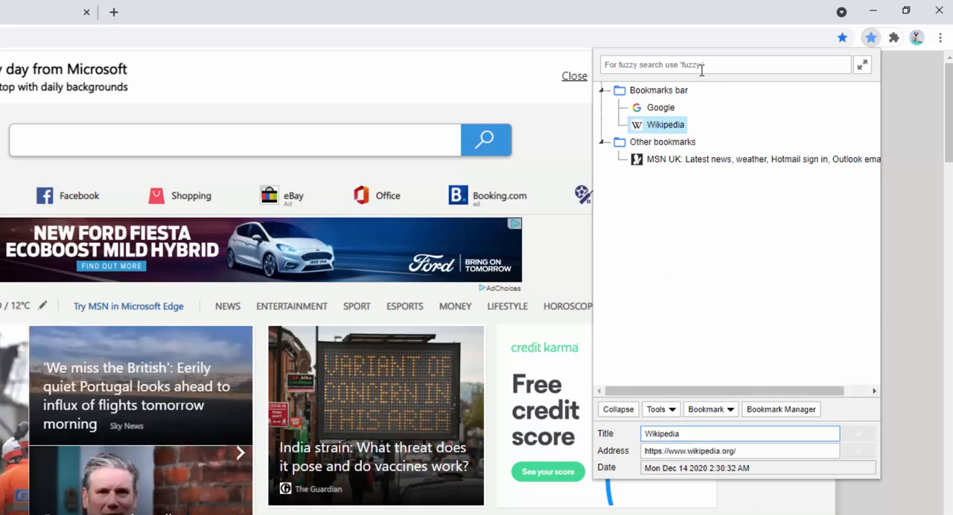
Step: Search the bookmarks for 'latest', then for 'msn.com' to find the MSN UK bookmark
{"action": "left_click", "coordinate": [723, 64]}
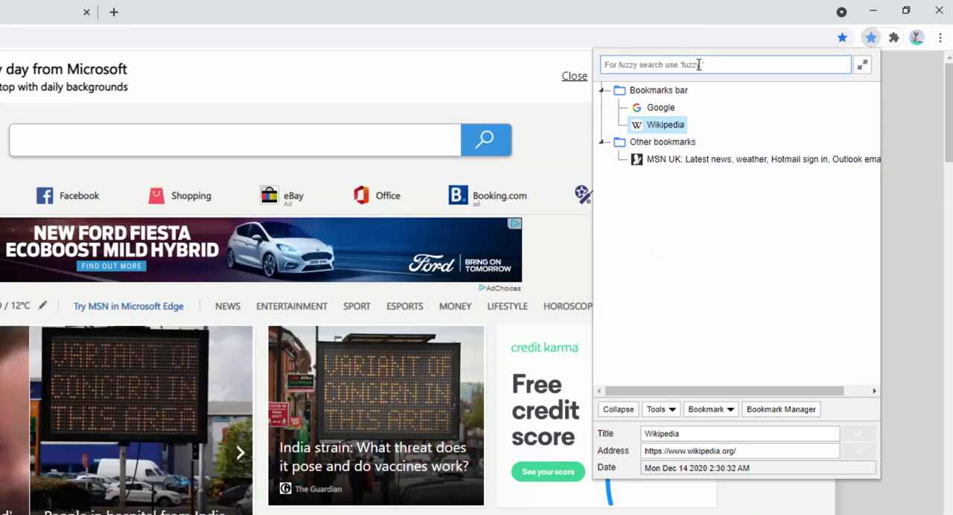
{"action": "type", "text": "("}
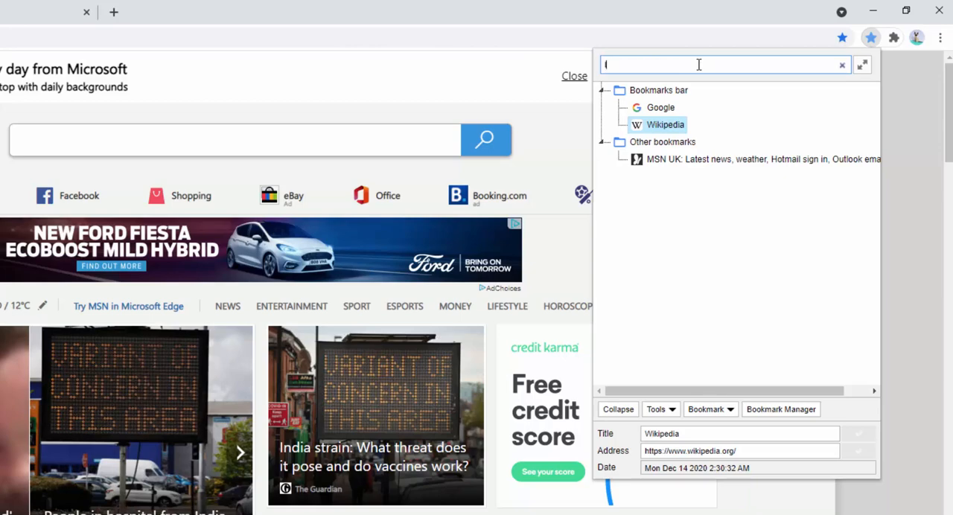
{"action": "type", "text": "latest"}
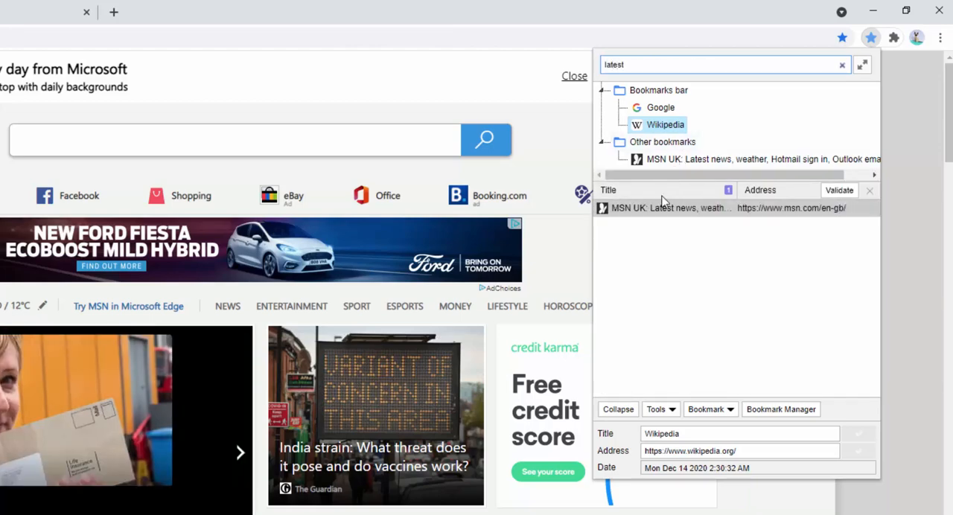
{"action": "mouse_move", "coordinate": [655, 216]}
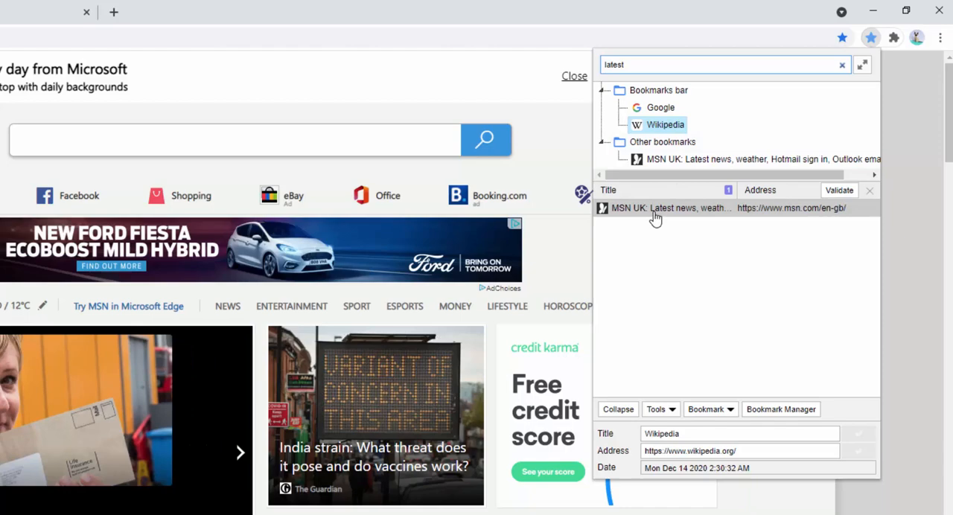
{"action": "left_click", "coordinate": [722, 64]}
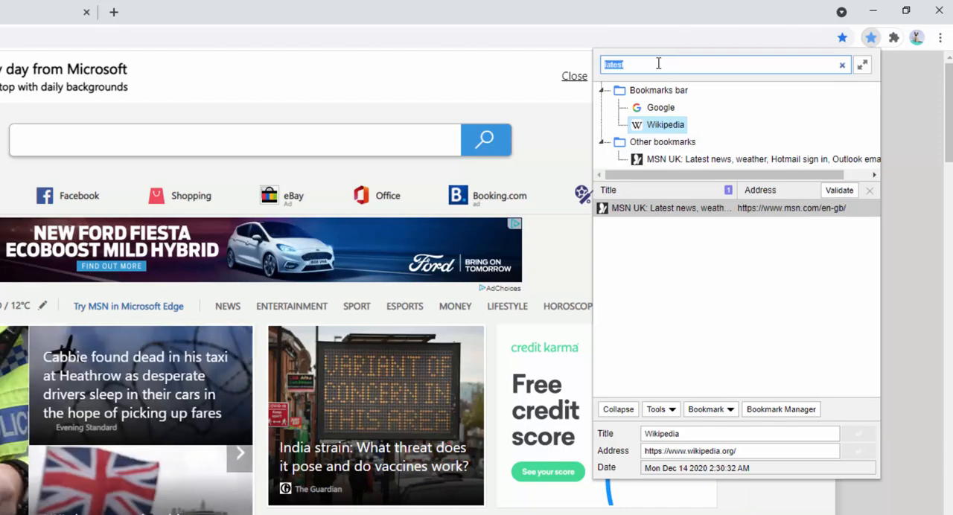
{"action": "type", "text": "msn.com"}
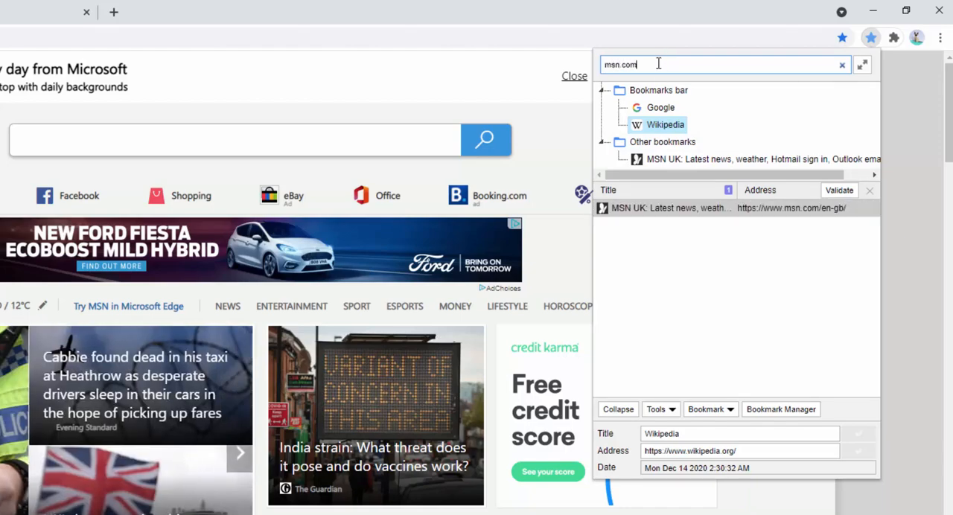
{"action": "mouse_move", "coordinate": [700, 208]}
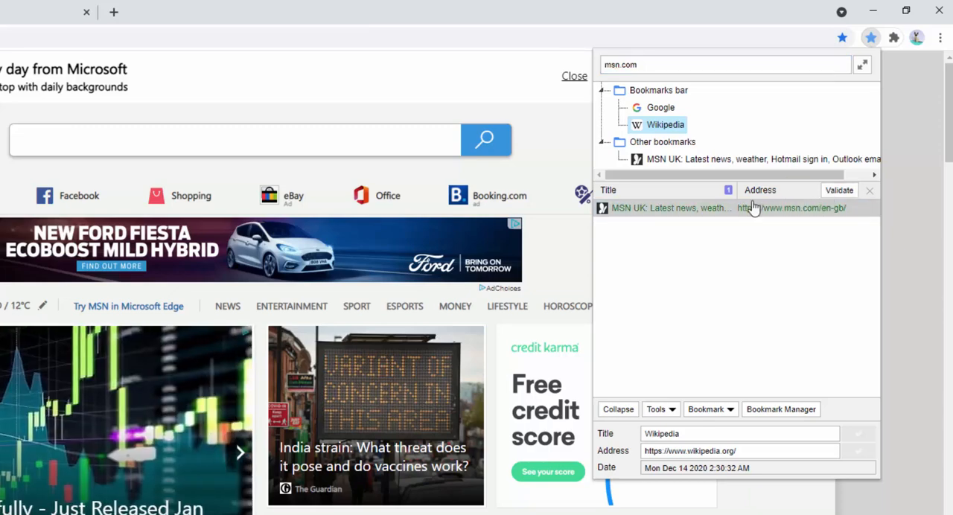
{"action": "mouse_move", "coordinate": [771, 210]}
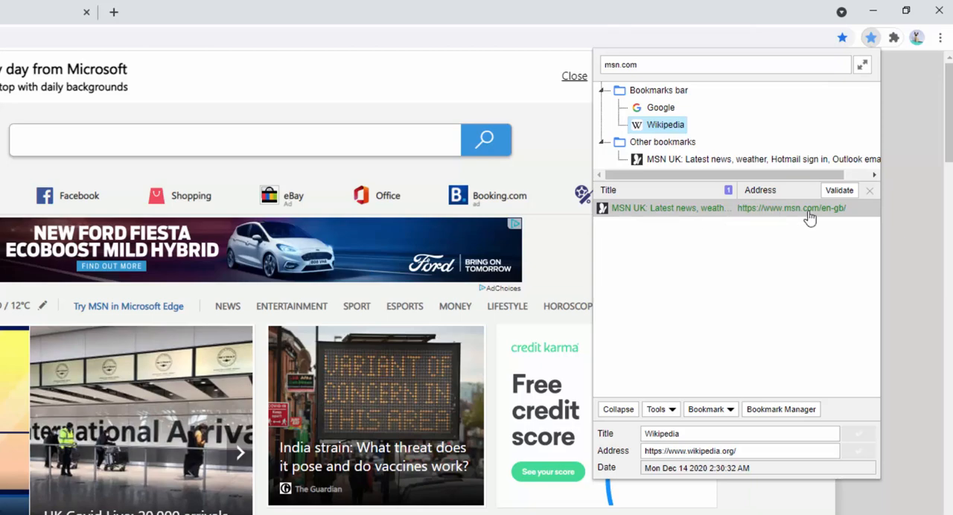
{"action": "mouse_move", "coordinate": [811, 218]}
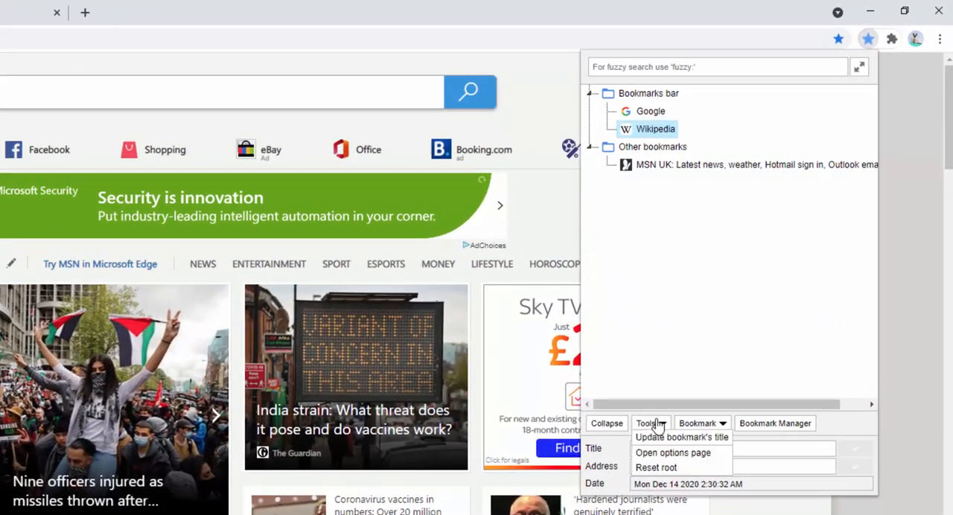
Step: In the options page, set the panel to 300 px wide by 400 px high and save
{"action": "left_click", "coordinate": [673, 452]}
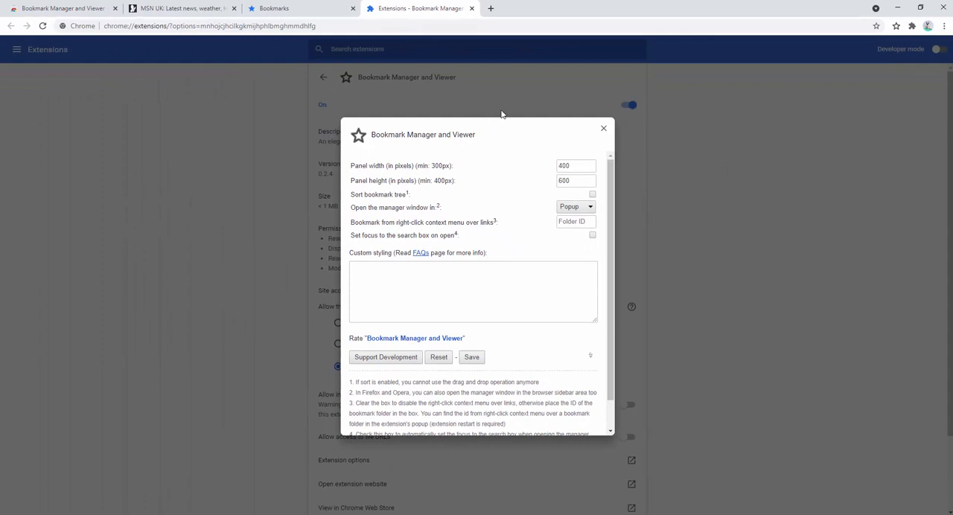
{"action": "mouse_move", "coordinate": [414, 185]}
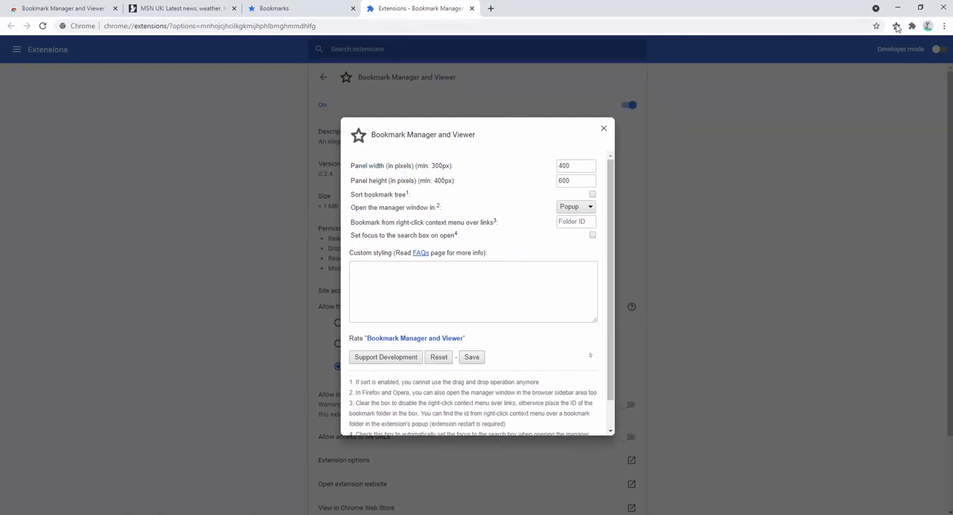
{"action": "left_click", "coordinate": [896, 27]}
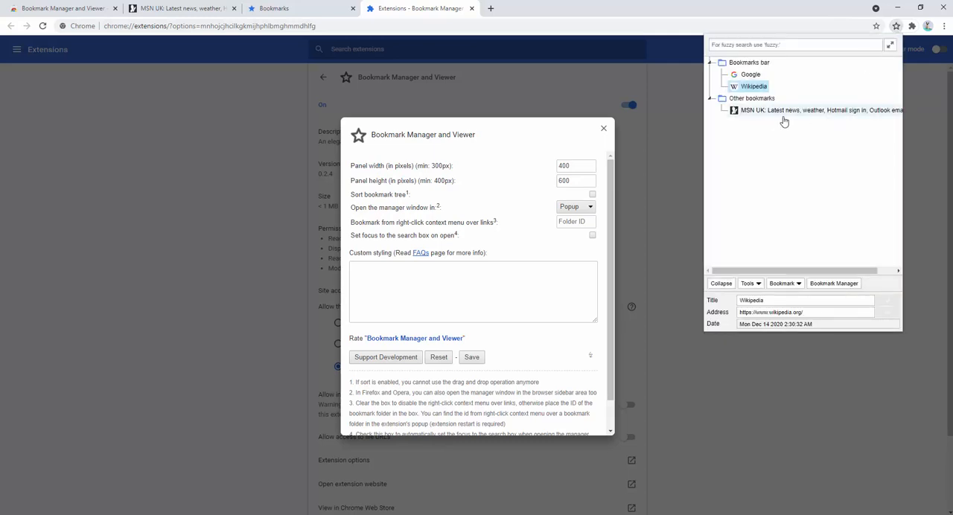
{"action": "left_click", "coordinate": [573, 166]}
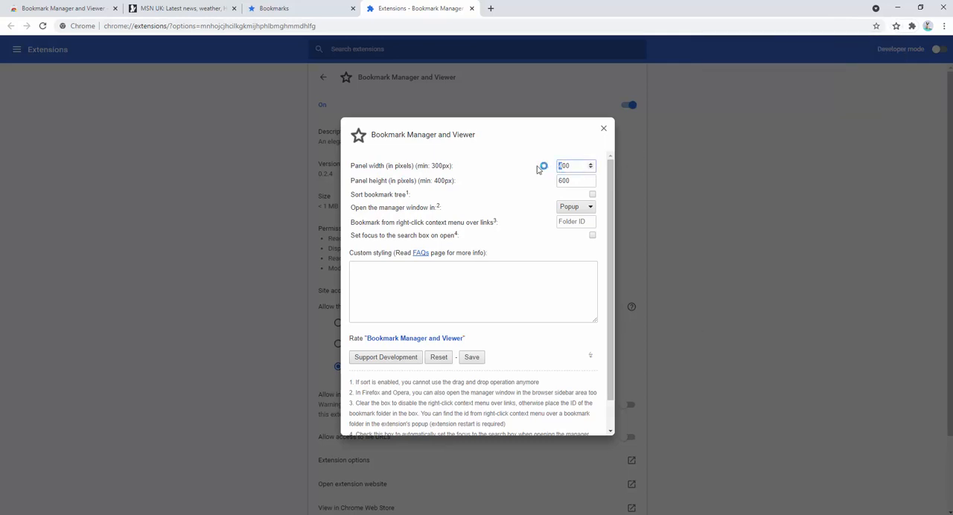
{"action": "scroll", "scroll_direction": "down", "scroll_amount": 3}
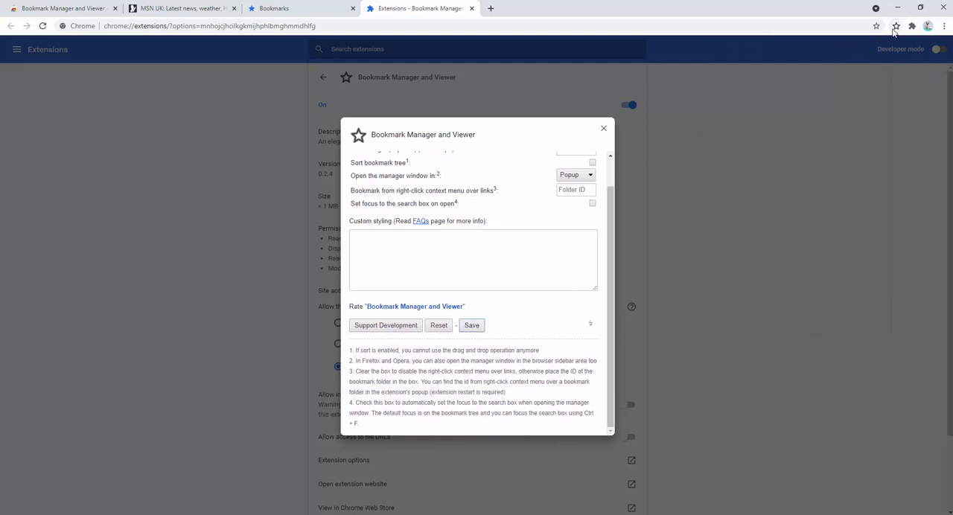
{"action": "left_click", "coordinate": [896, 27]}
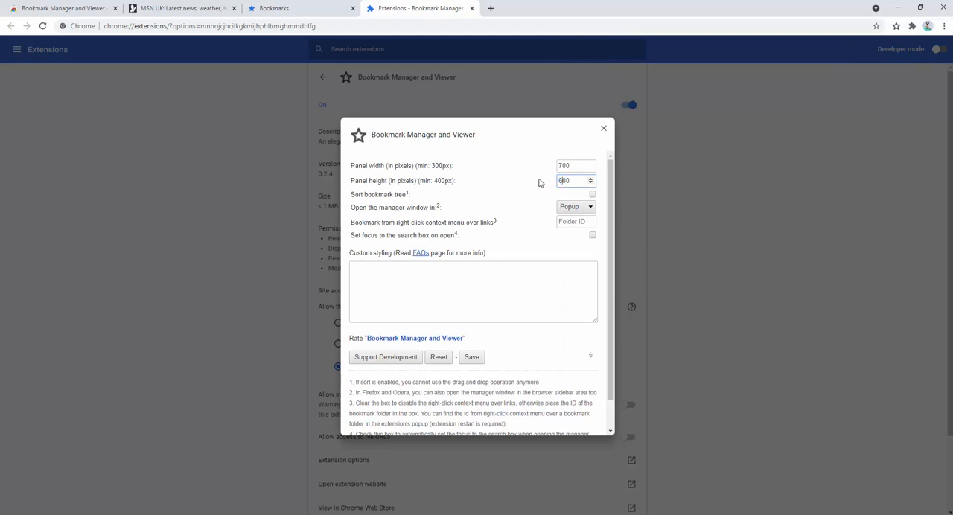
{"action": "left_click", "coordinate": [471, 358]}
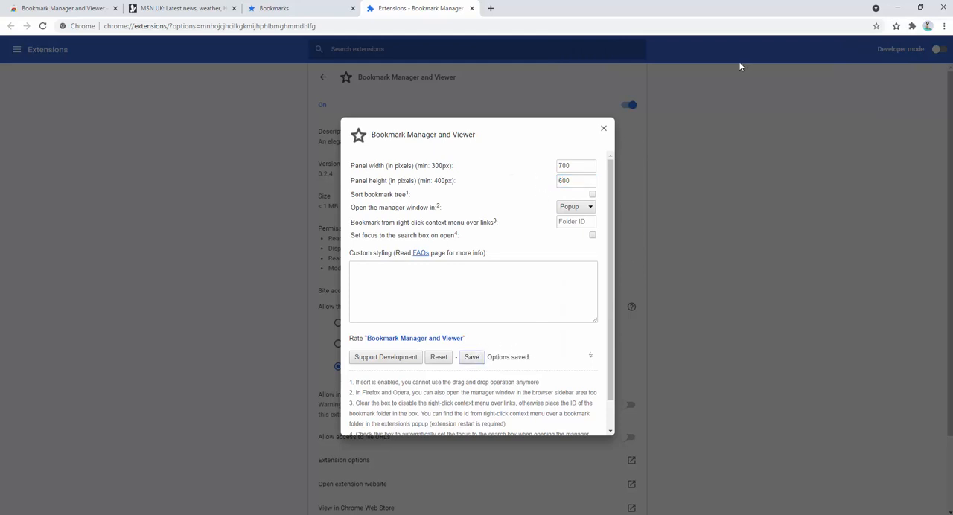
{"action": "left_click", "coordinate": [897, 26]}
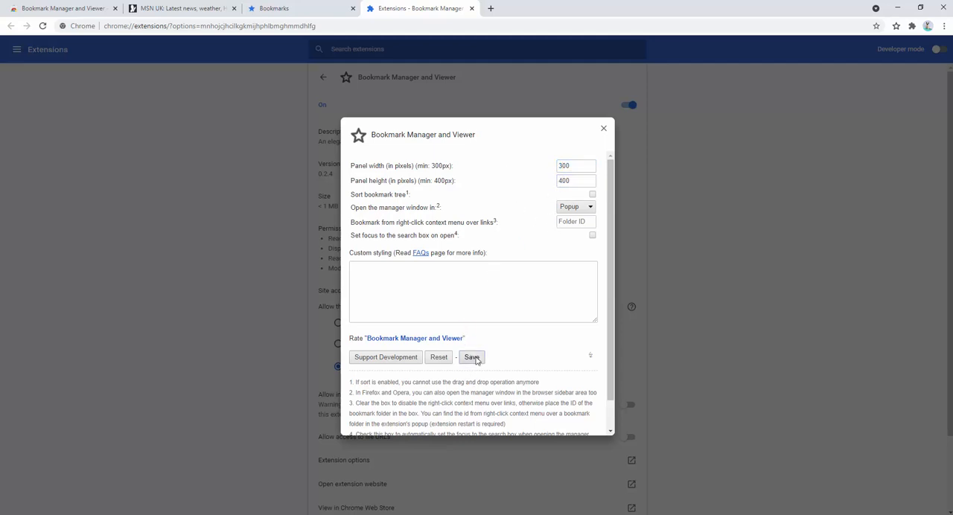
Step: Try opening the manager in a New Tab, then return it to Popup
{"action": "left_click", "coordinate": [896, 27]}
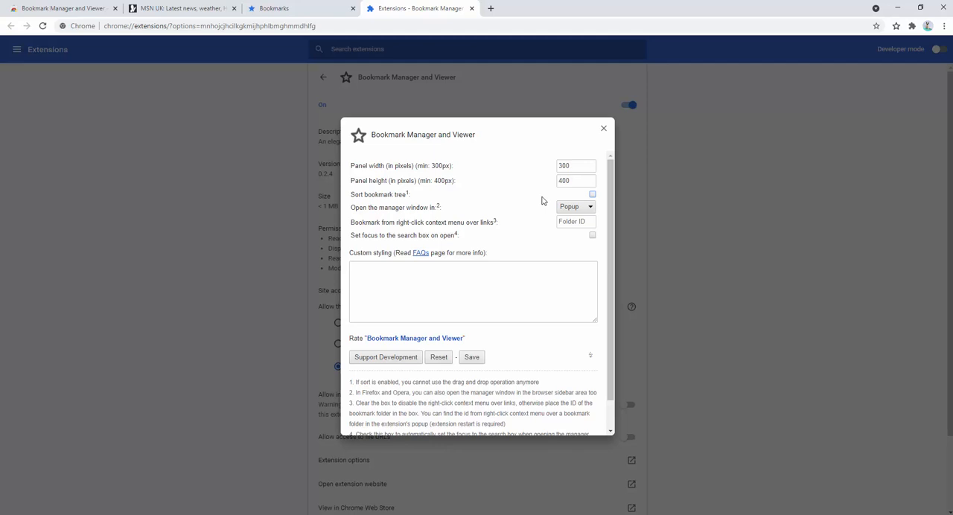
{"action": "left_click", "coordinate": [573, 205]}
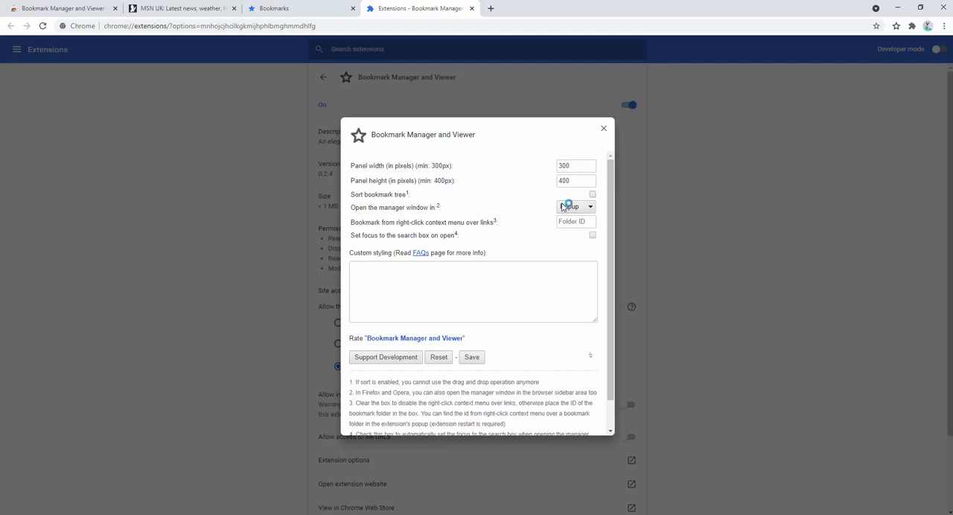
{"action": "left_click", "coordinate": [575, 206]}
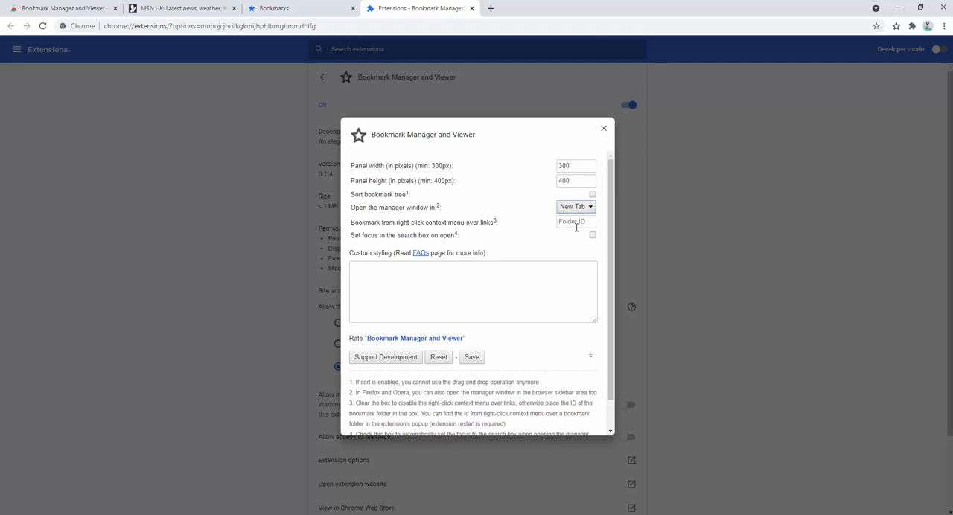
{"action": "left_click", "coordinate": [470, 357]}
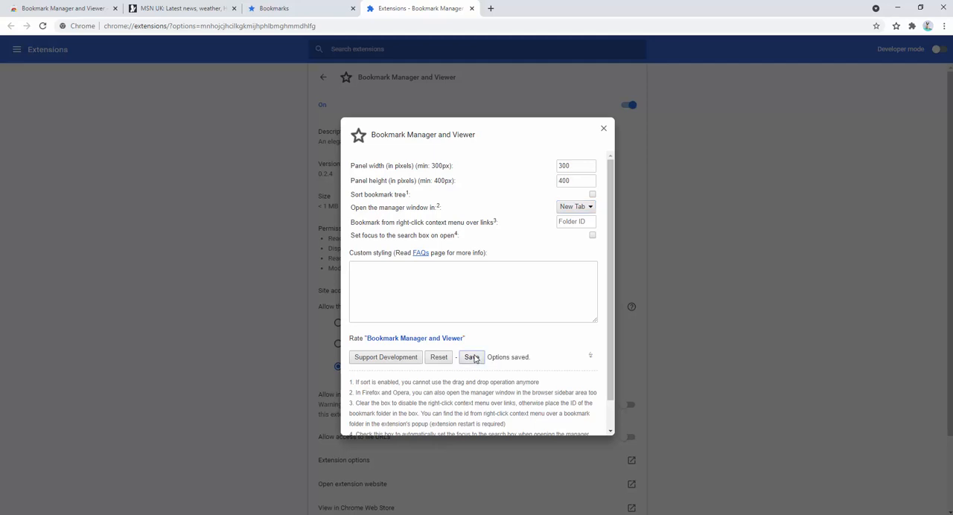
{"action": "left_click", "coordinate": [471, 357]}
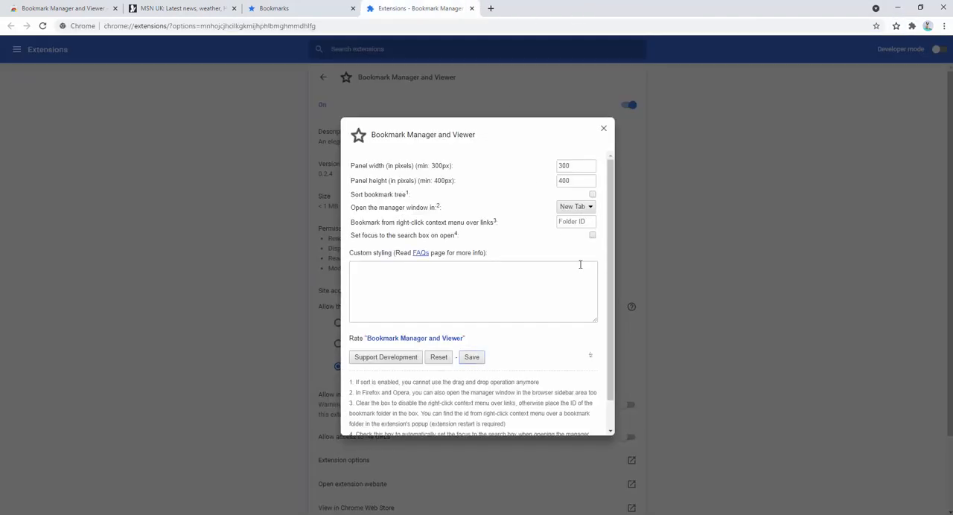
{"action": "left_click", "coordinate": [575, 206]}
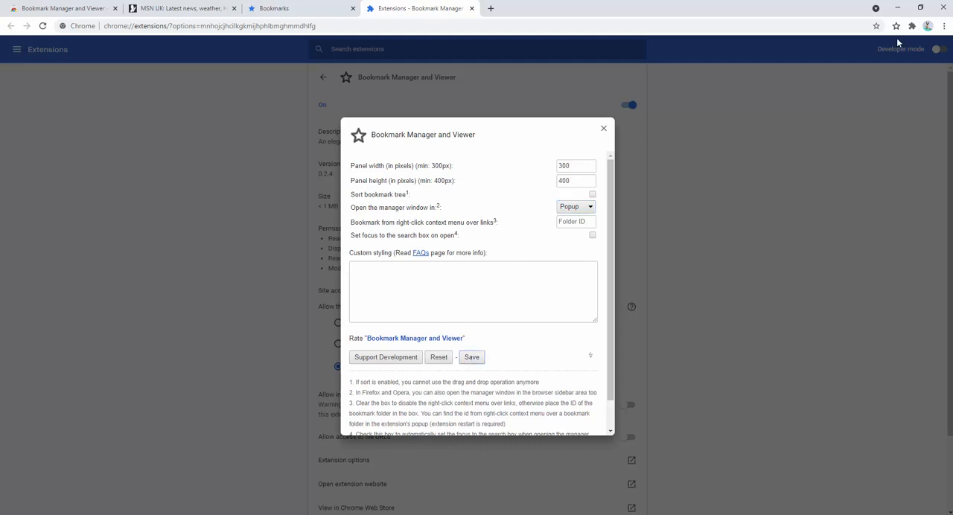
{"action": "left_click", "coordinate": [897, 27]}
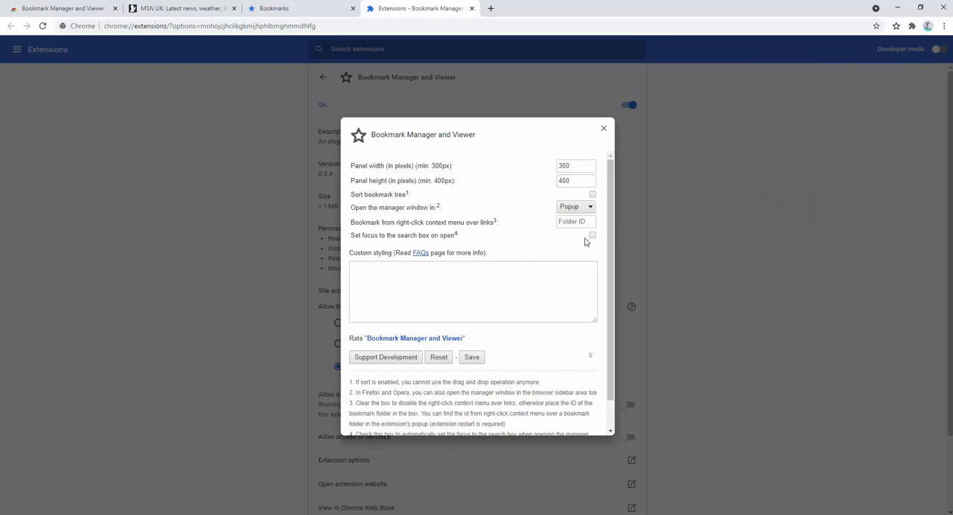
Step: Enable 'Set focus to the search box on open' and save the options
{"action": "left_click", "coordinate": [593, 235]}
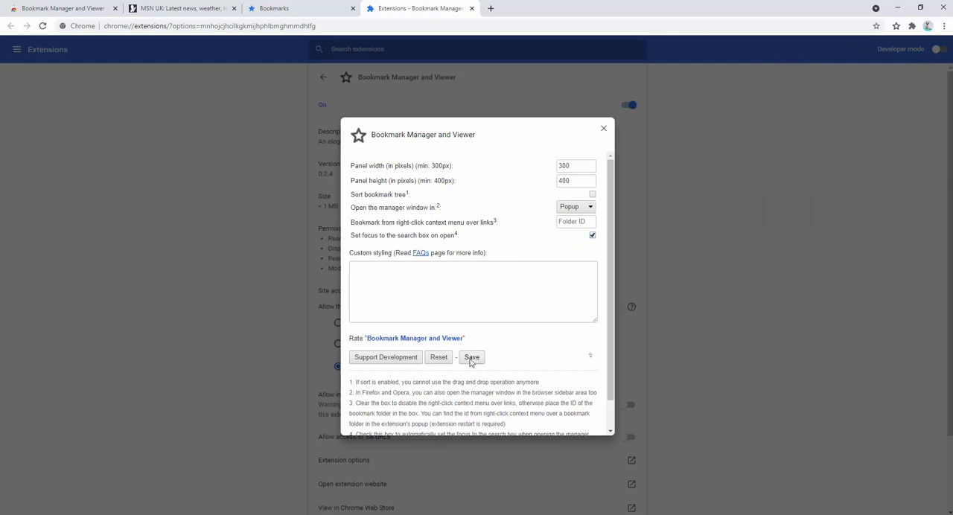
{"action": "left_click", "coordinate": [470, 357]}
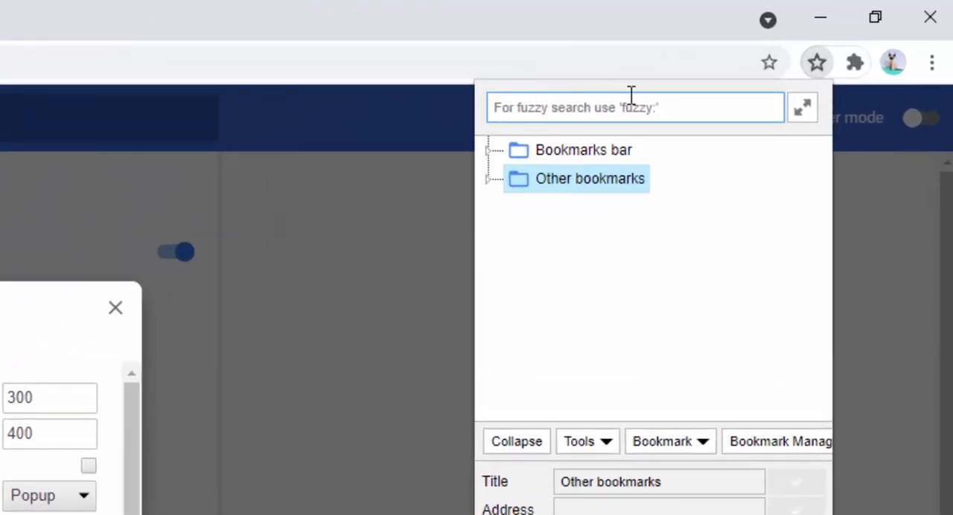
{"action": "mouse_move", "coordinate": [664, 83]}
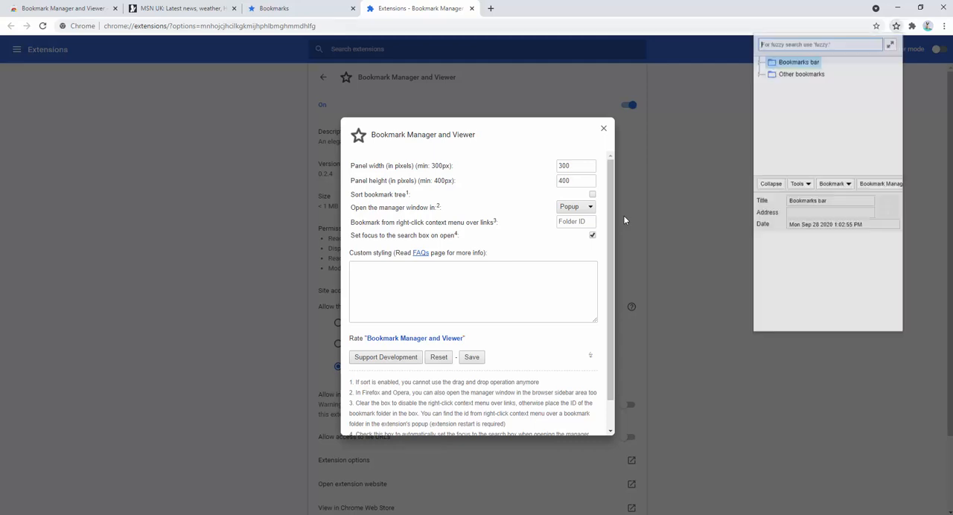
Step: Copy the Bookmarks bar folder ID, then check the Web Store shortcut's right-click menu offers 'Bookmark this Link'
{"action": "right_click", "coordinate": [798, 62]}
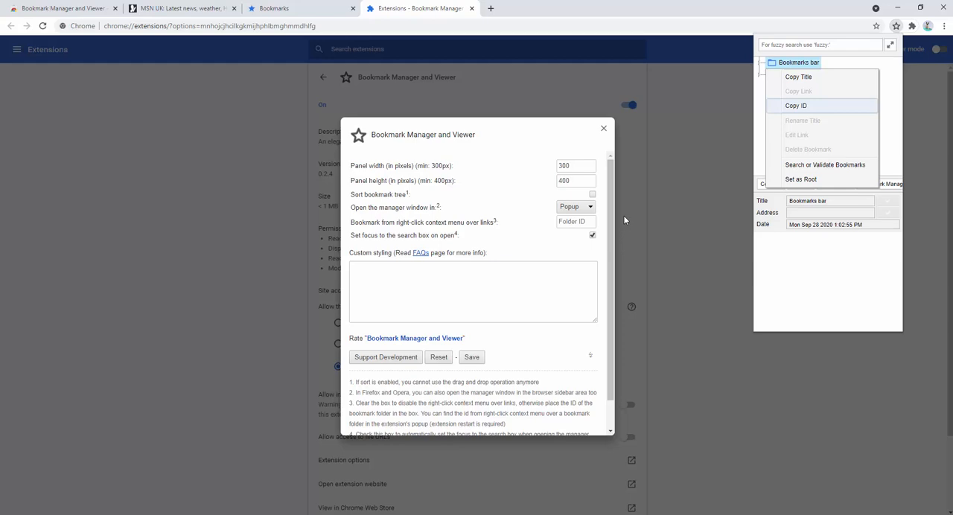
{"action": "type", "text": "1"}
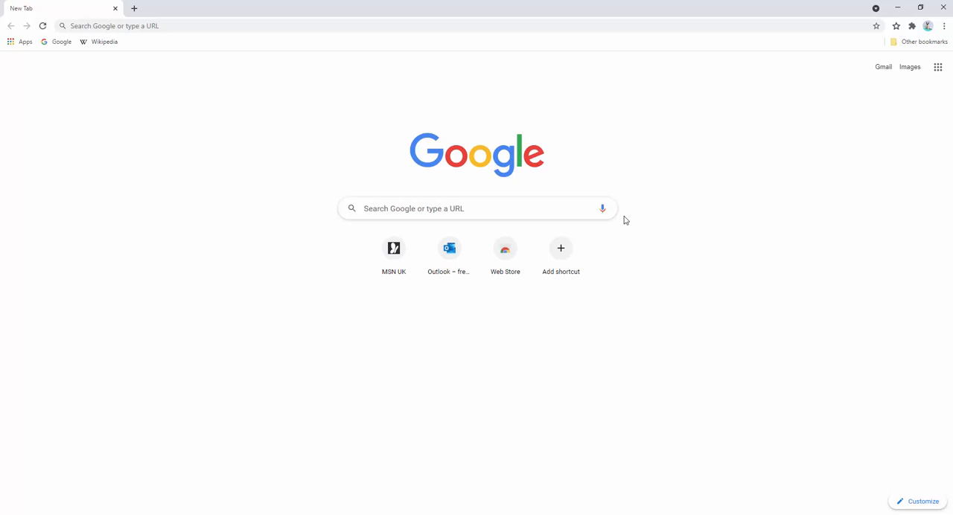
{"action": "right_click", "coordinate": [505, 247]}
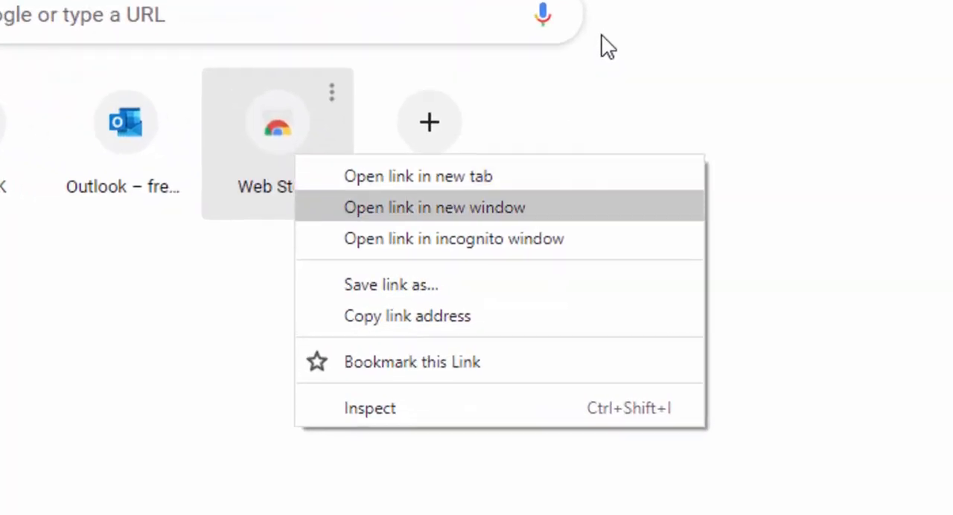